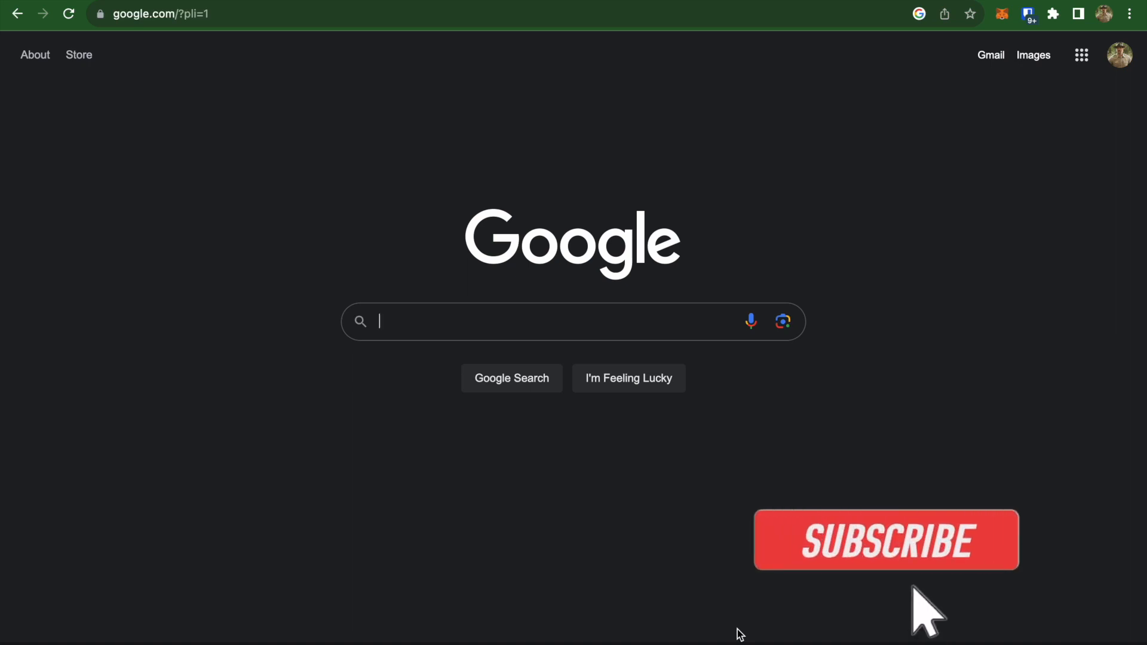
Step: Search Google for 'trailhead' and open the Salesforce Trailhead home page
left_click(886, 540)
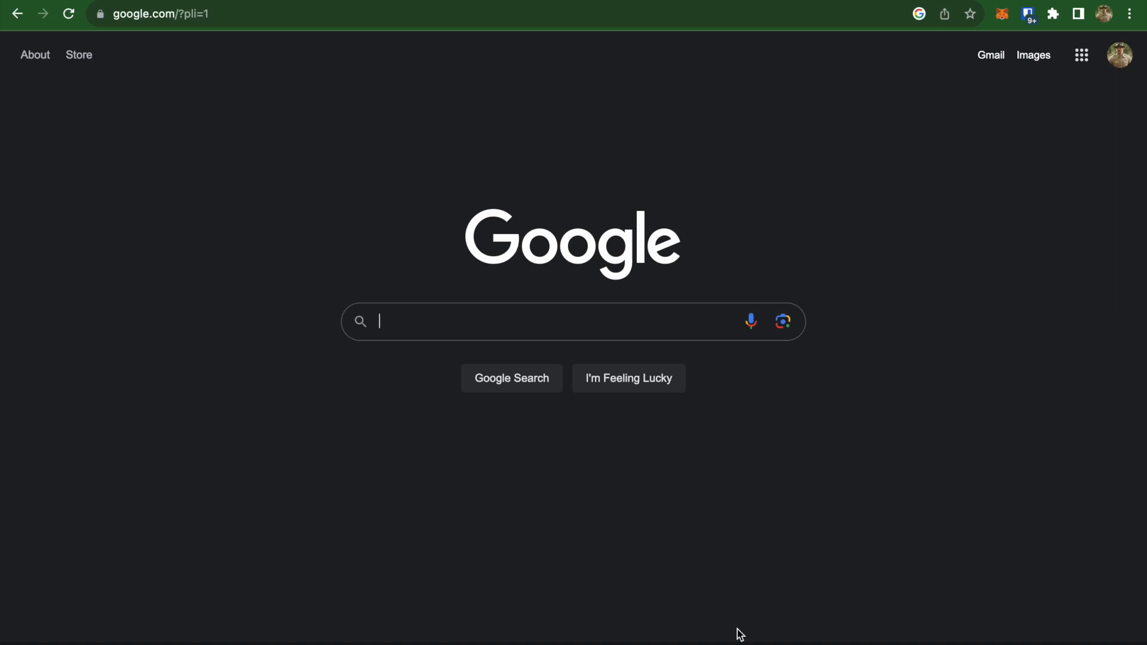
mouse_move(531, 412)
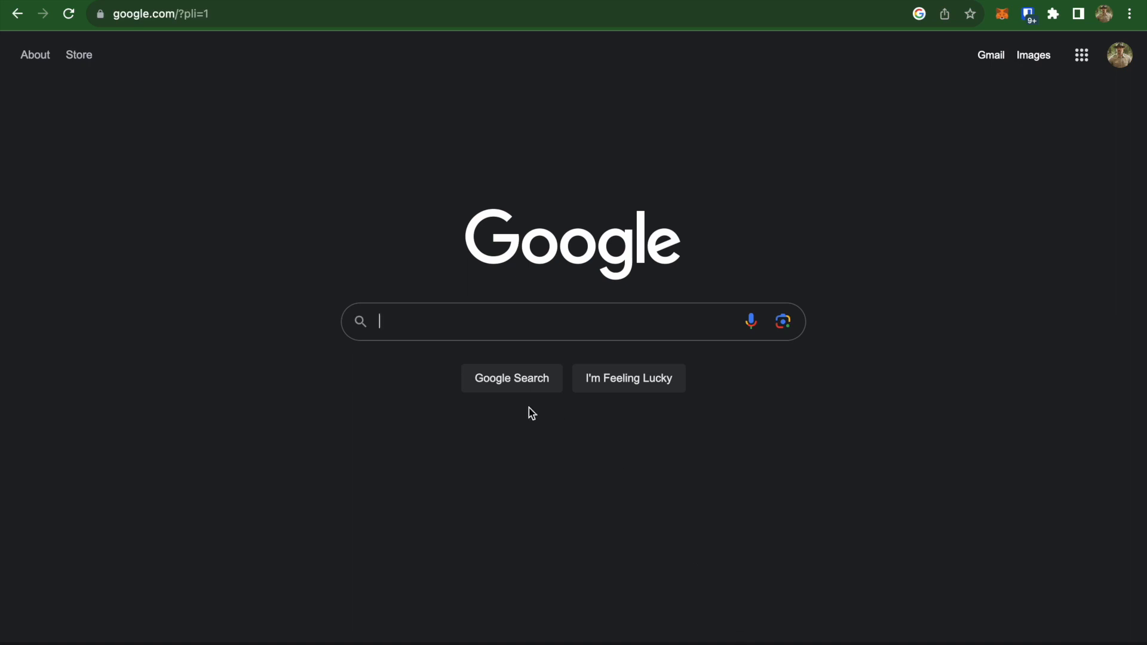
type("tra")
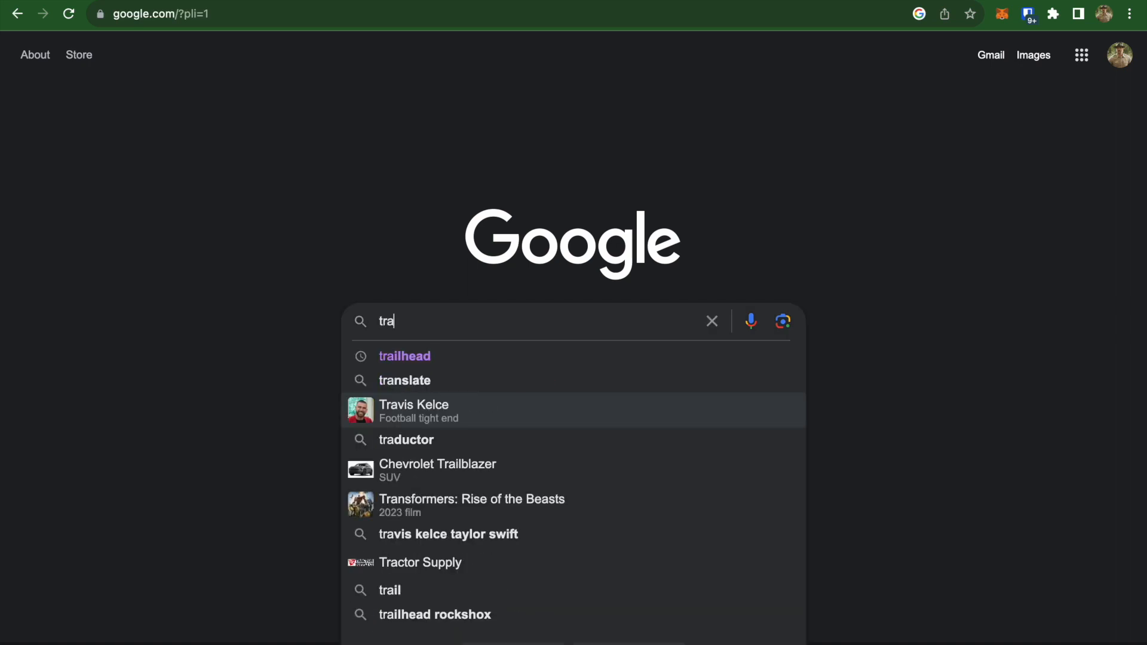
type("ilhead")
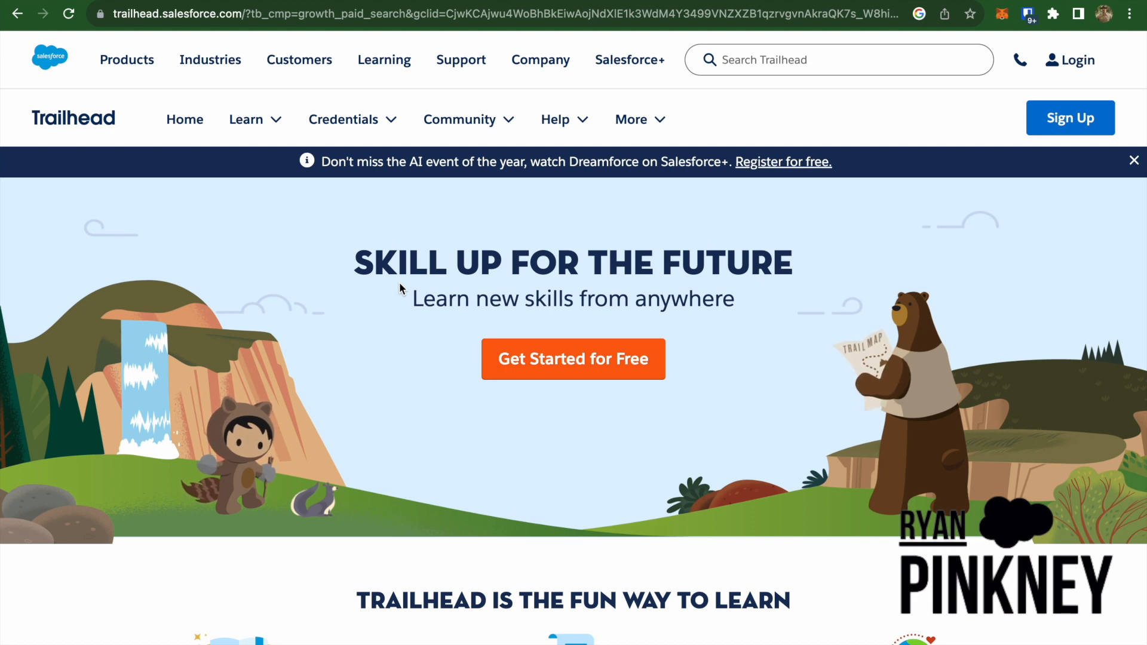
mouse_move(1016, 244)
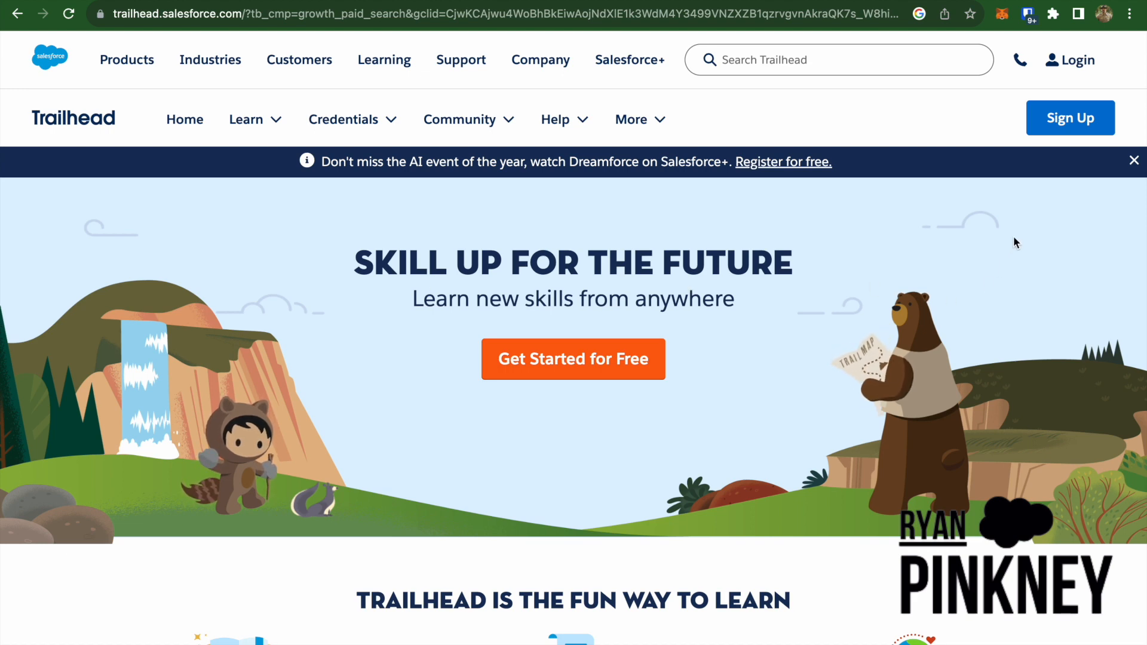
mouse_move(1065, 206)
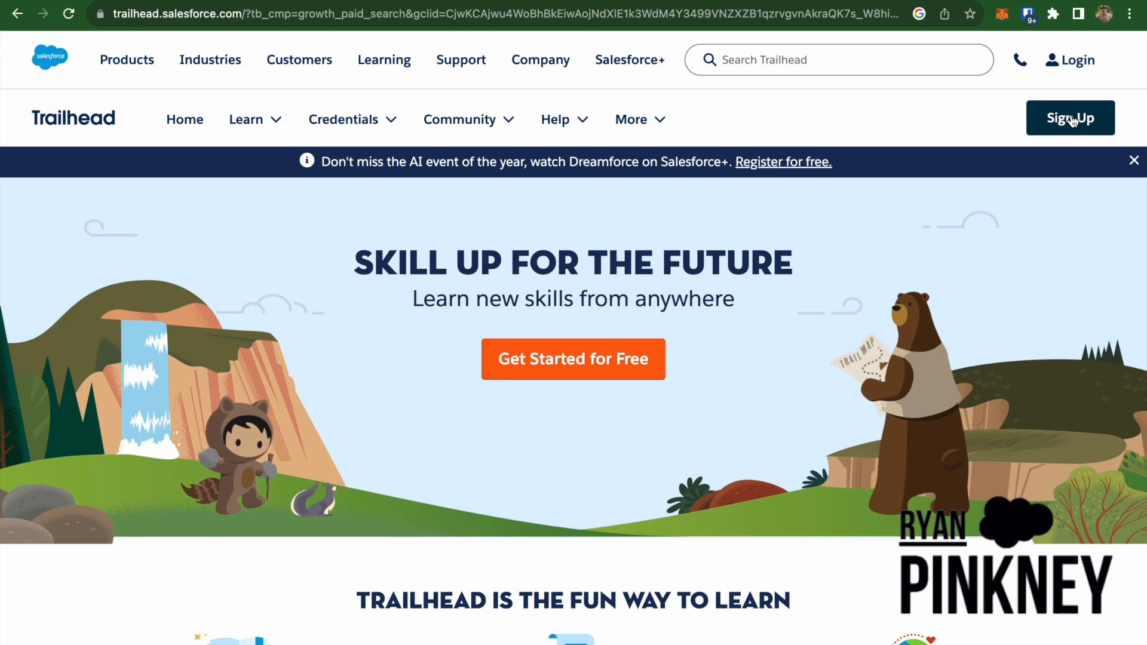
Step: Choose Login, then Trailblazer Account, to reach the Trailblazer sign-in page
left_click(1075, 60)
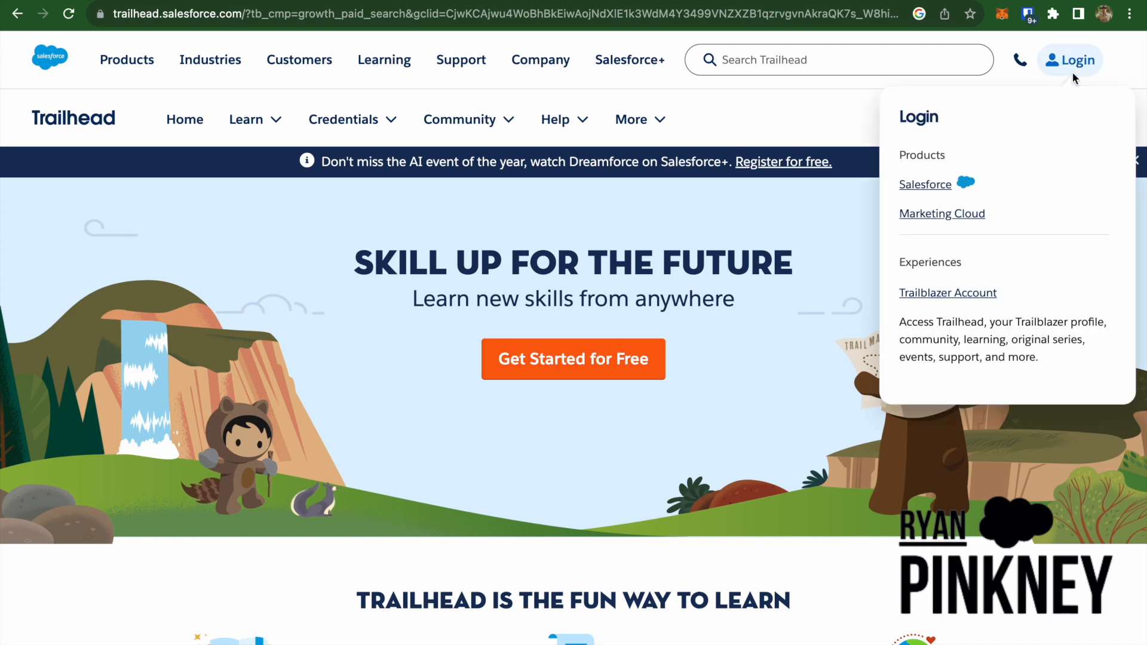
mouse_move(1075, 69)
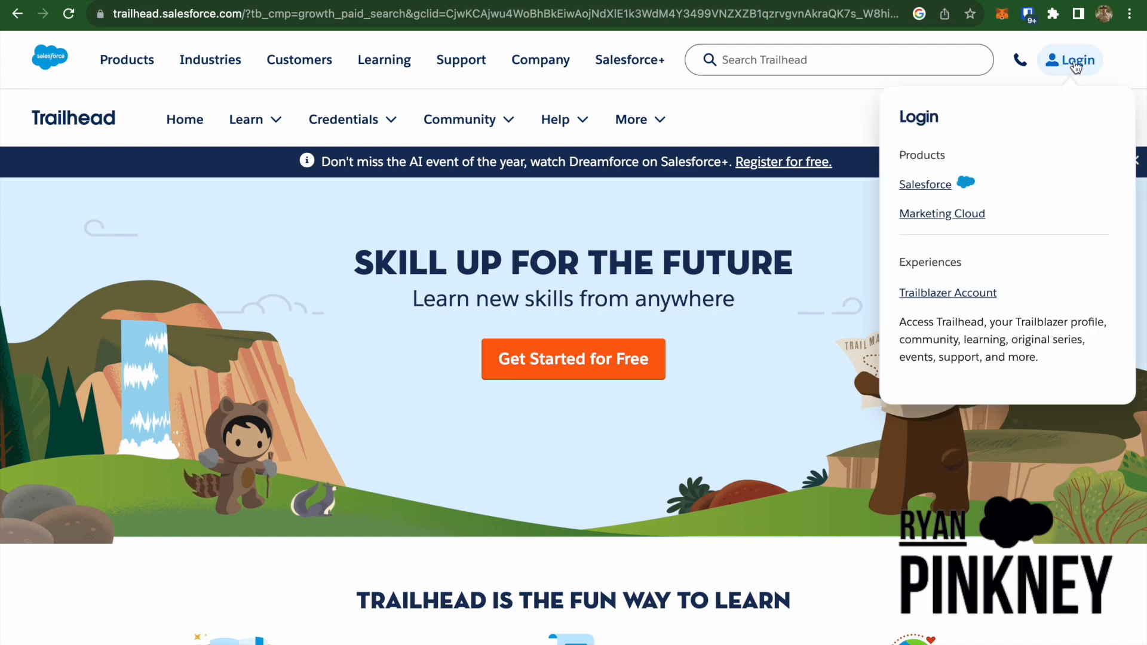
mouse_move(1000, 215)
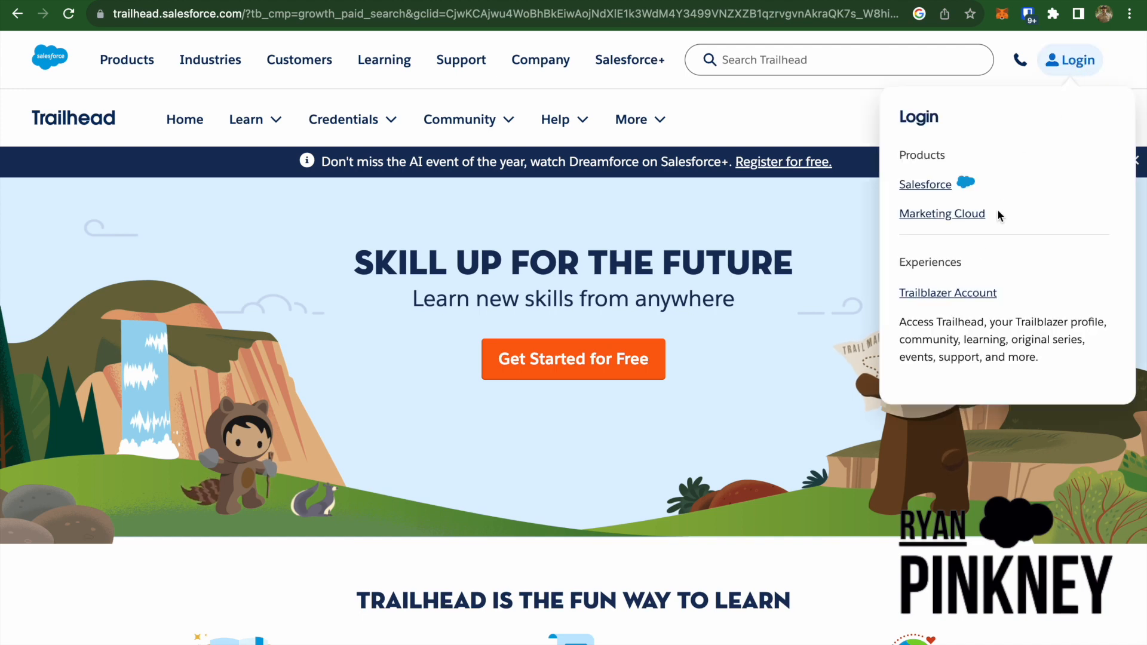
mouse_move(947, 292)
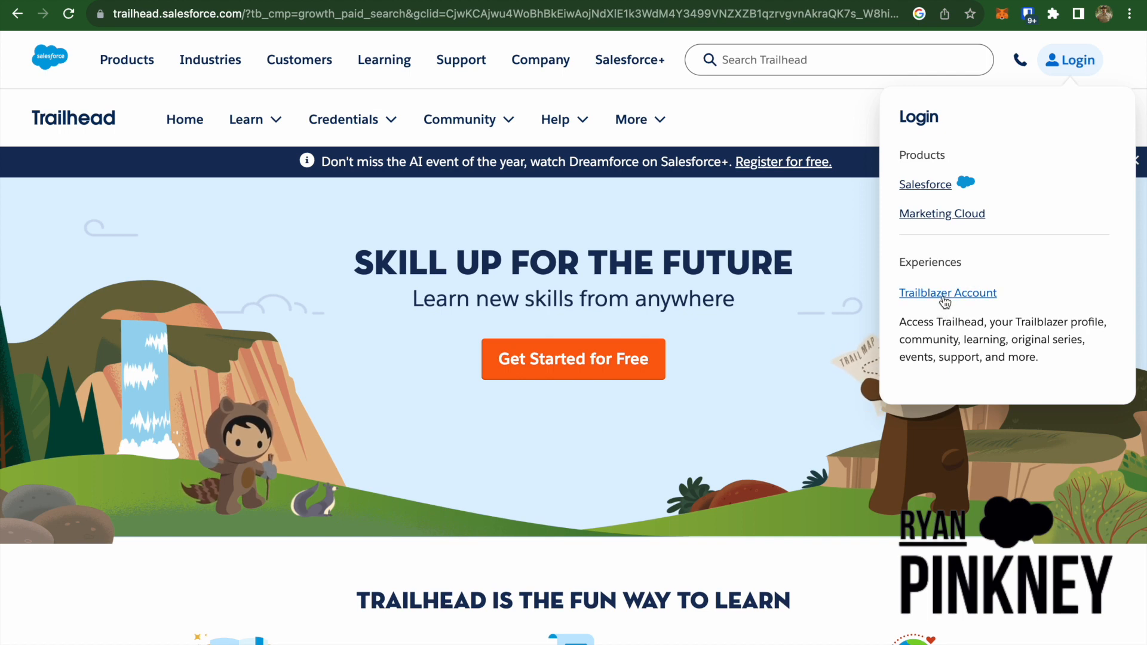
mouse_move(968, 196)
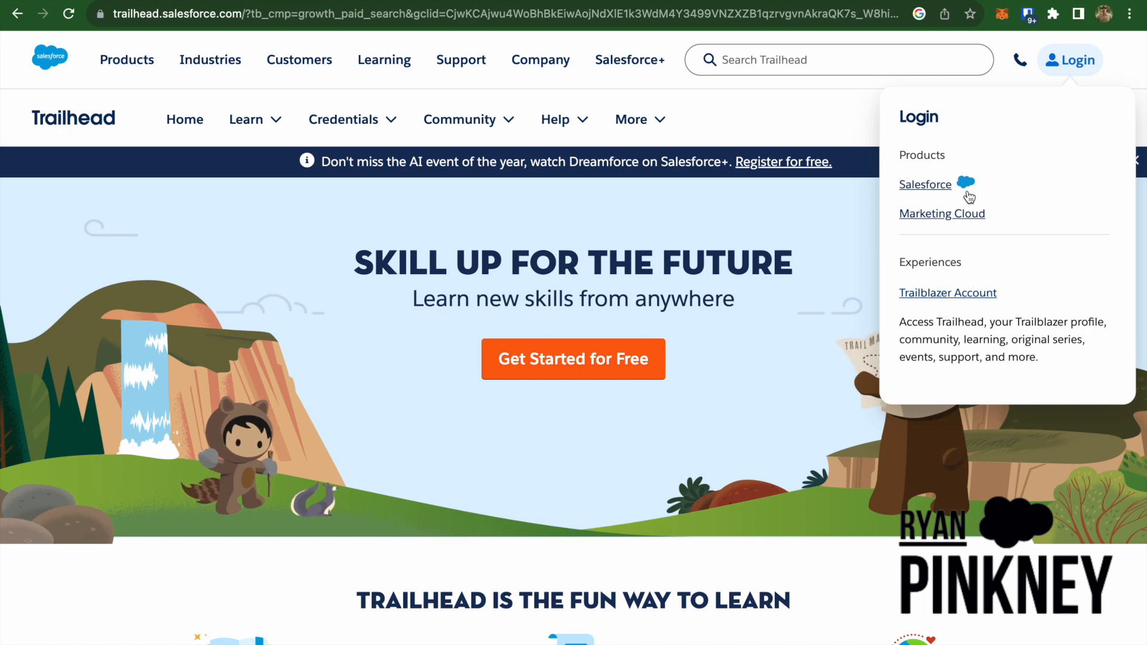
mouse_move(944, 223)
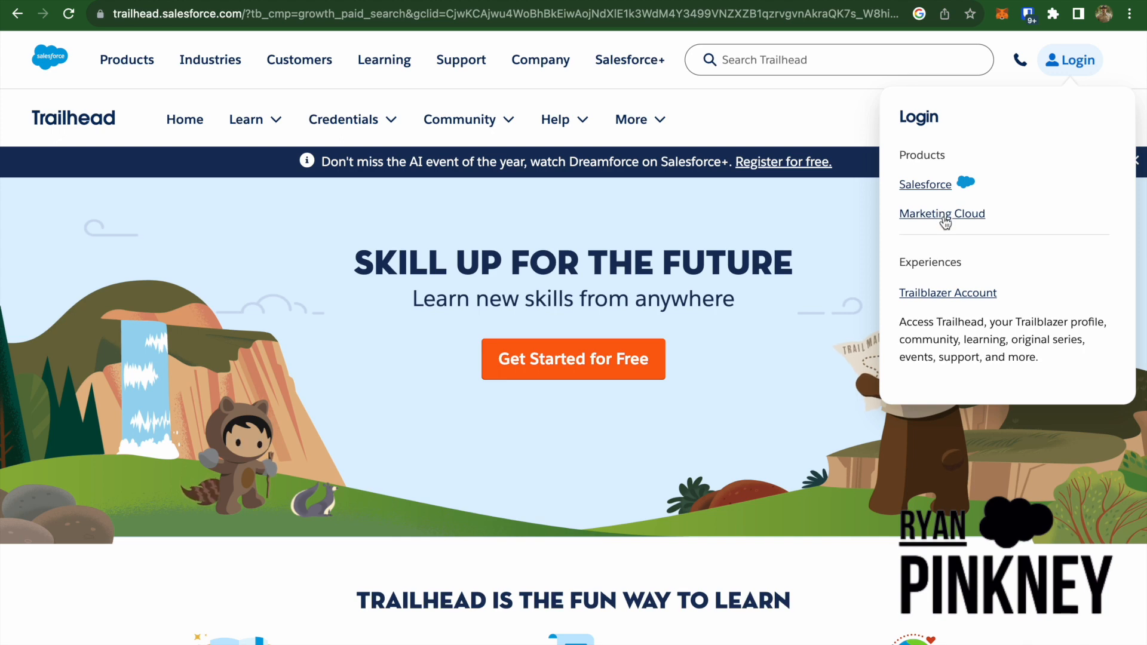
mouse_move(949, 292)
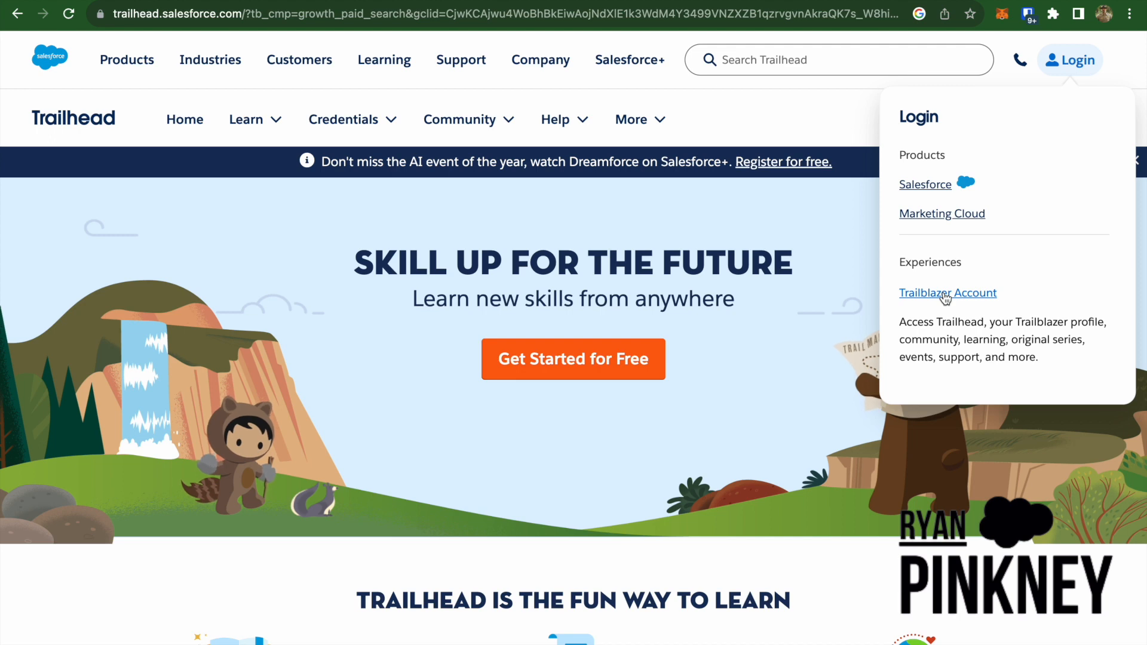
left_click(947, 292)
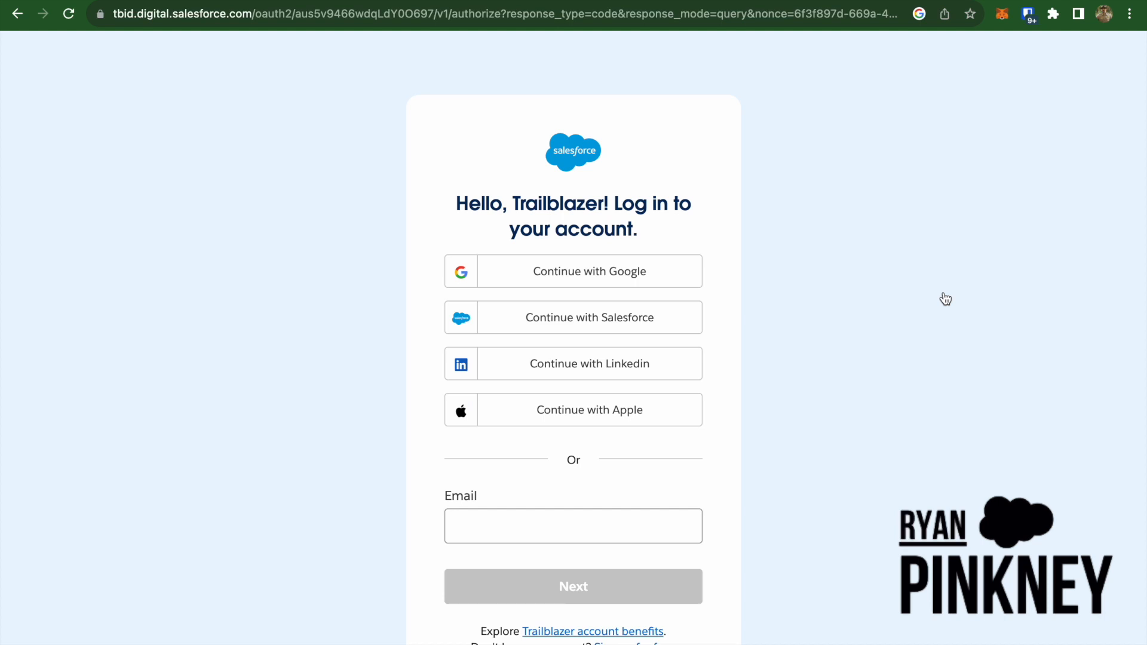
mouse_move(702, 322)
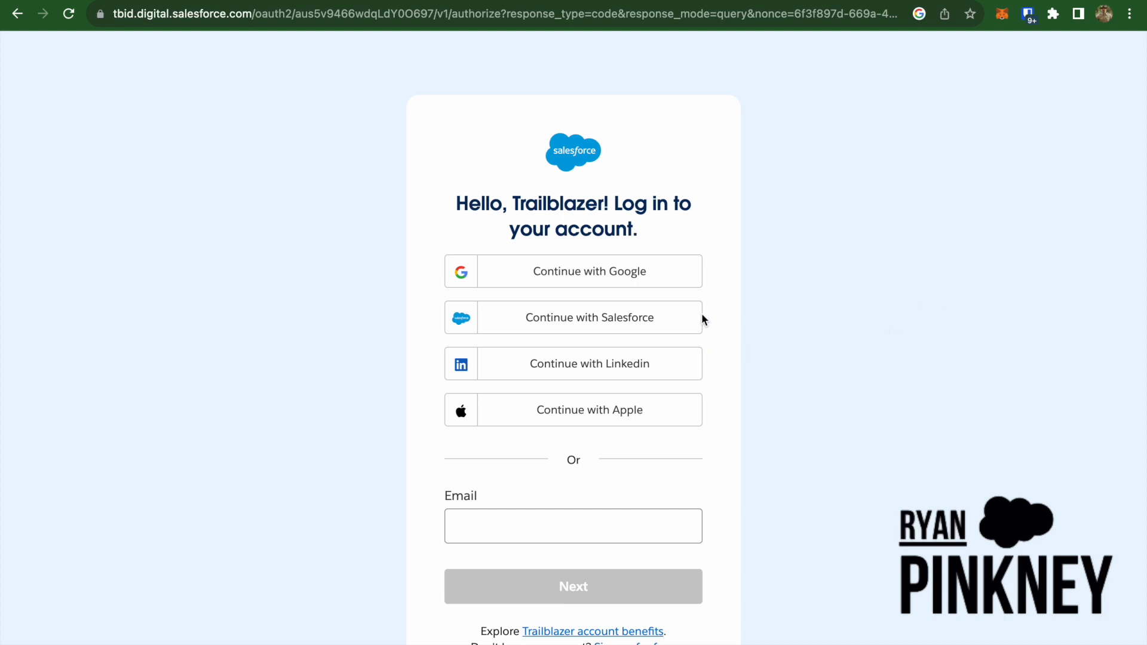
mouse_move(669, 473)
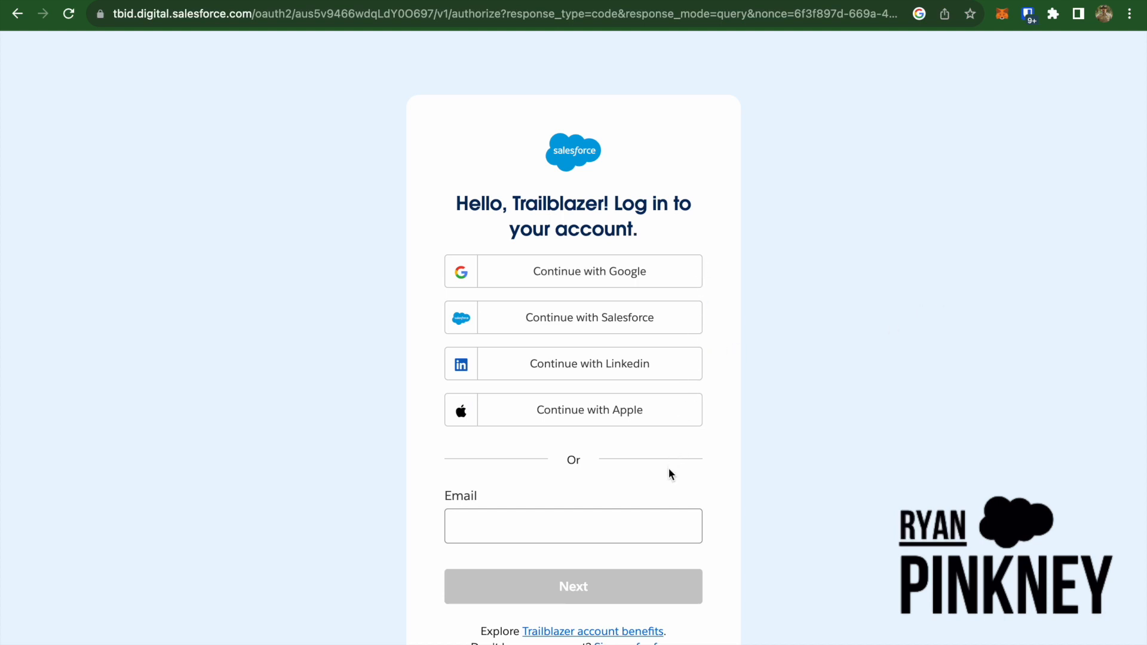
mouse_move(619, 368)
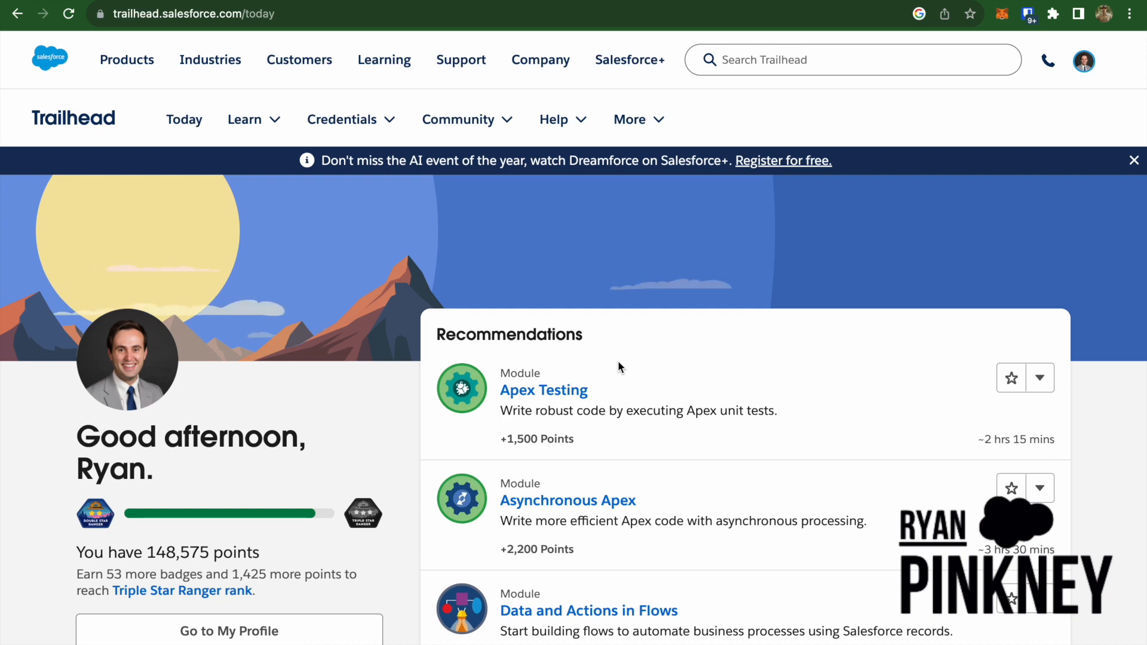
Step: From the profile avatar menu, go to the Hands-On Orgs page
scroll("down", 3)
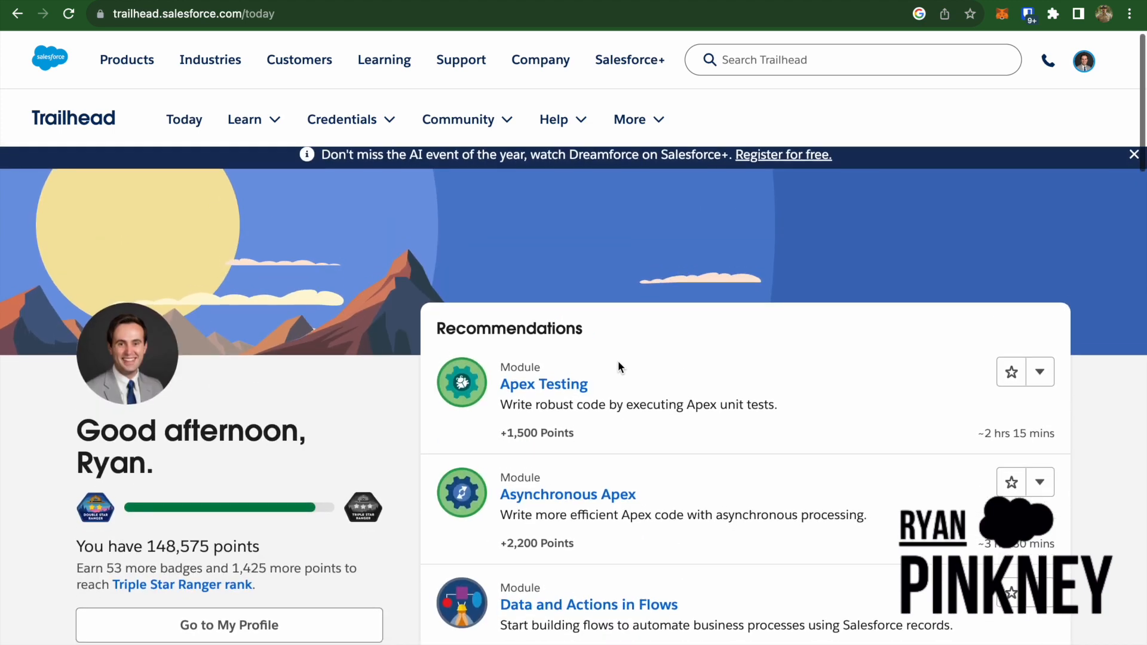
scroll("down", 3)
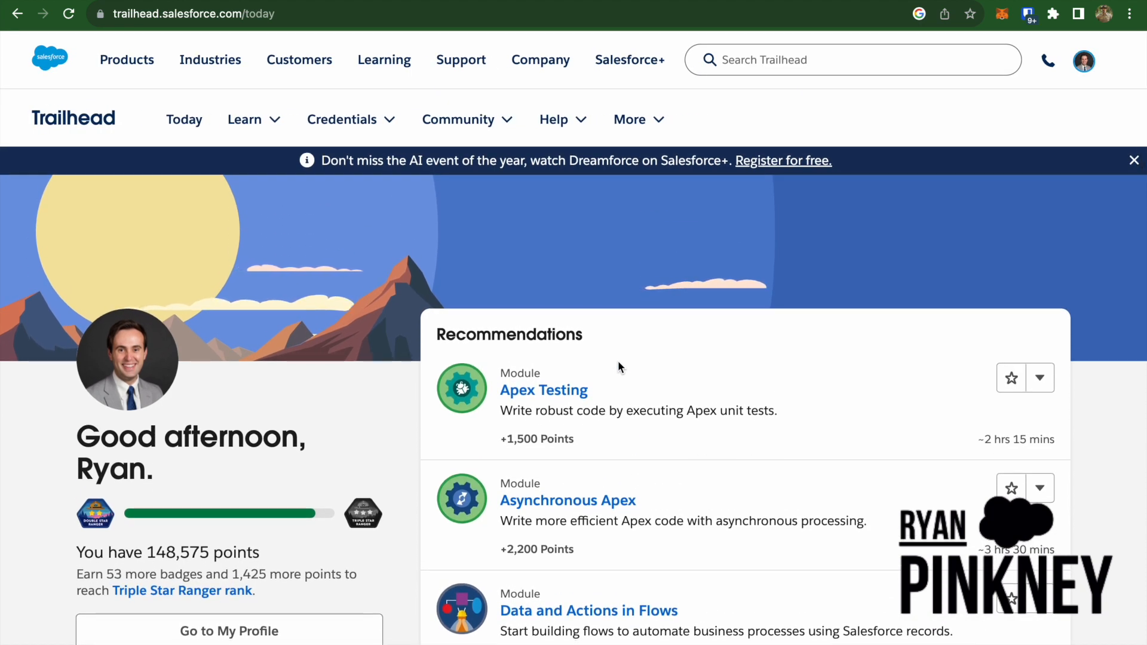
left_click(1083, 59)
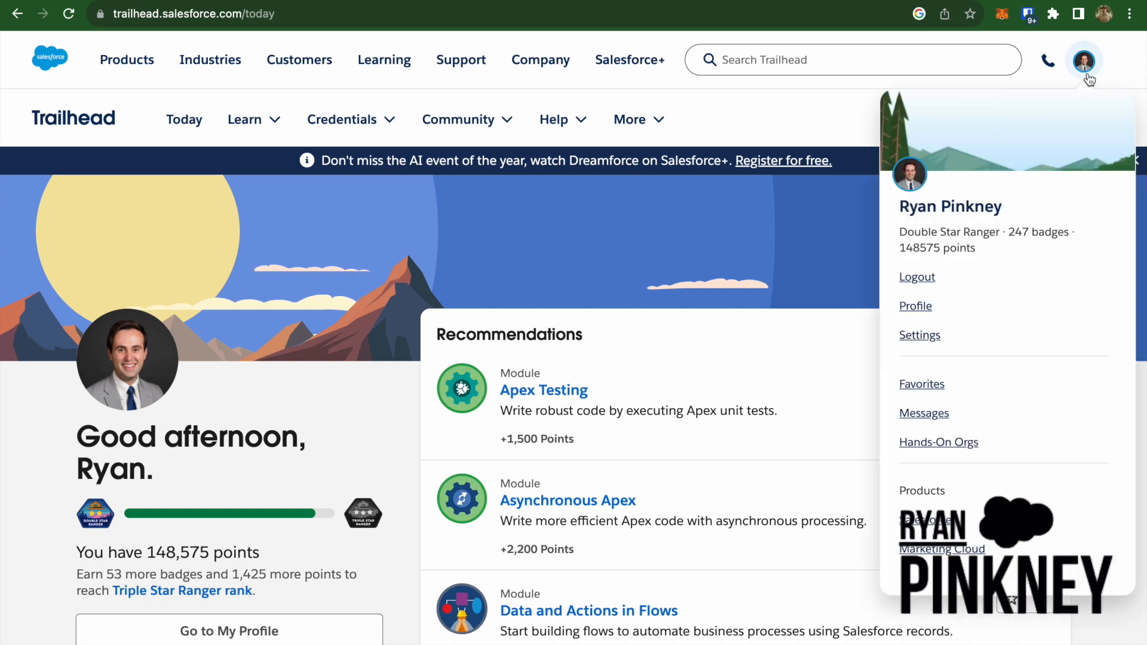
mouse_move(1088, 69)
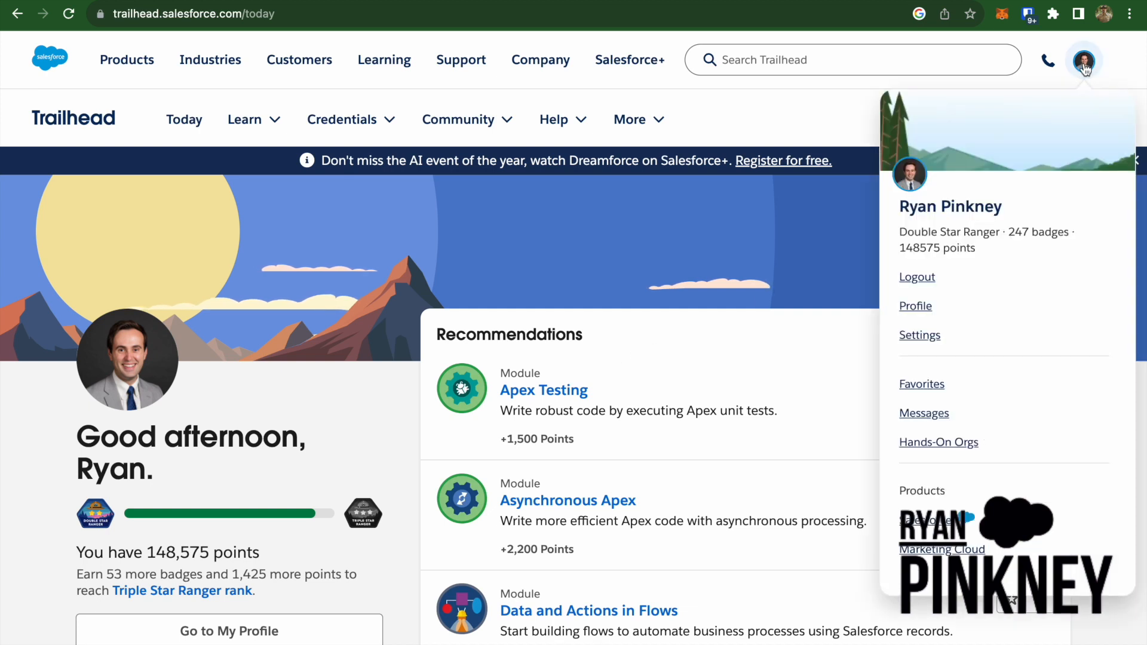
mouse_move(940, 449)
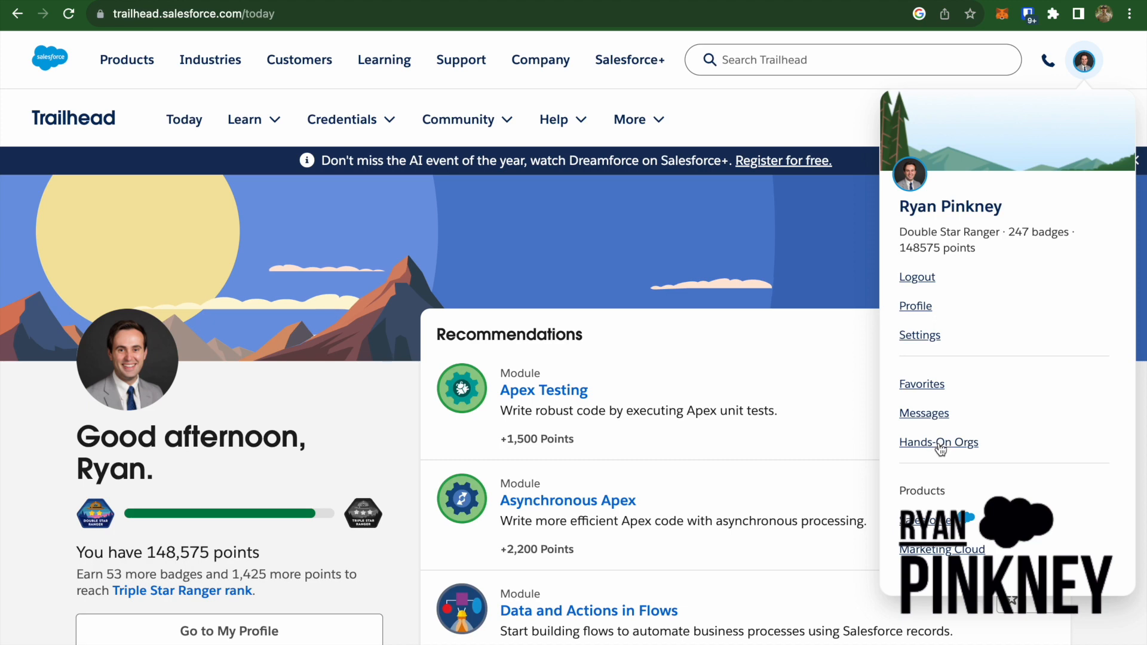
left_click(939, 442)
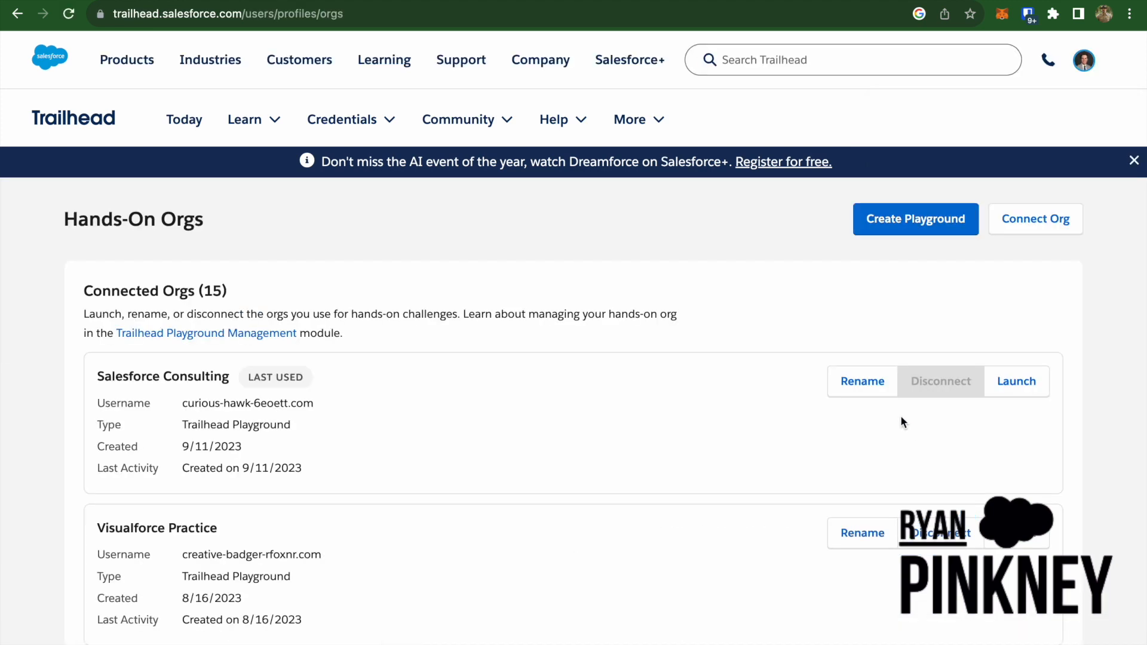
Step: Browse the 15 connected orgs, then open the Create Playground dialog
scroll("up", 3)
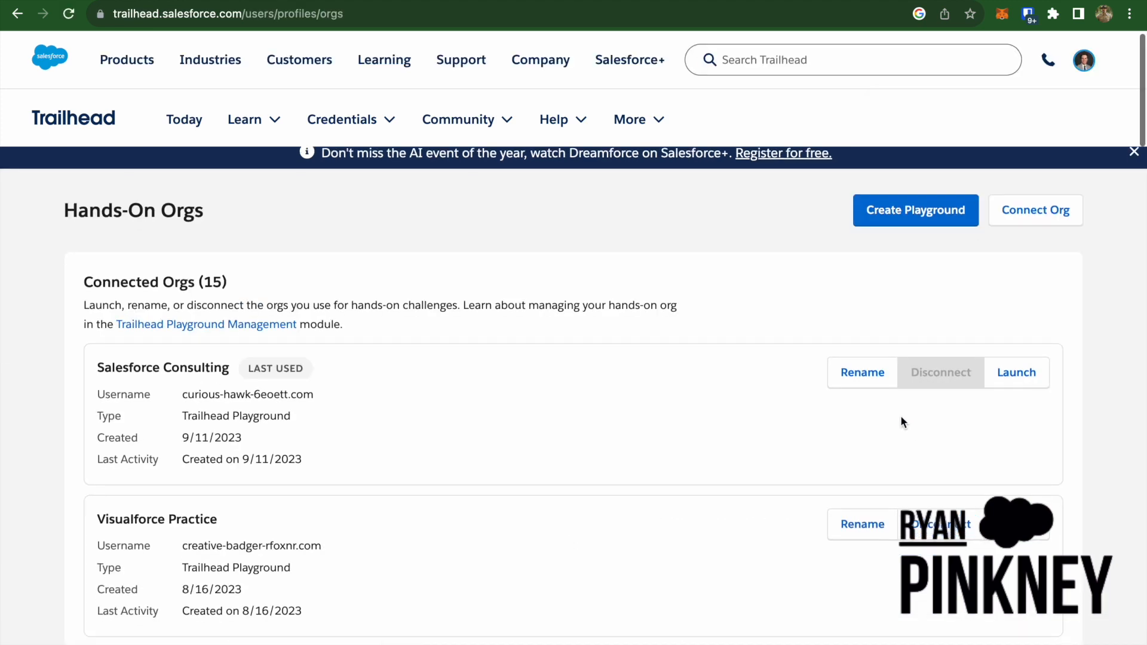
scroll("down", 3)
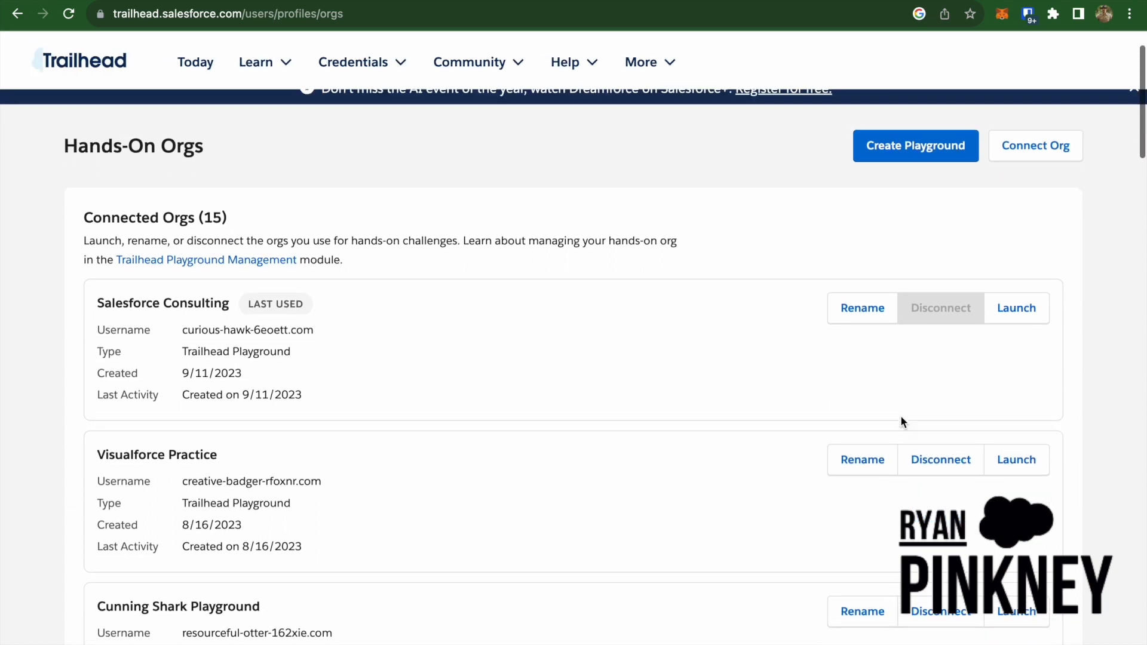
scroll("down", 3)
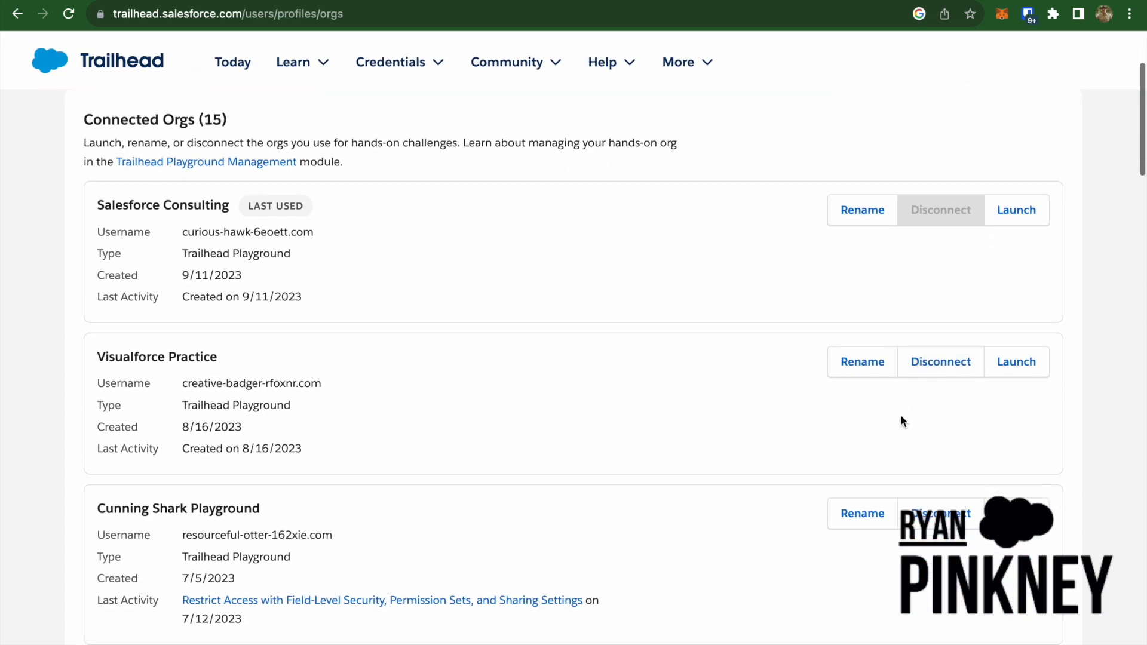
scroll("down", 3)
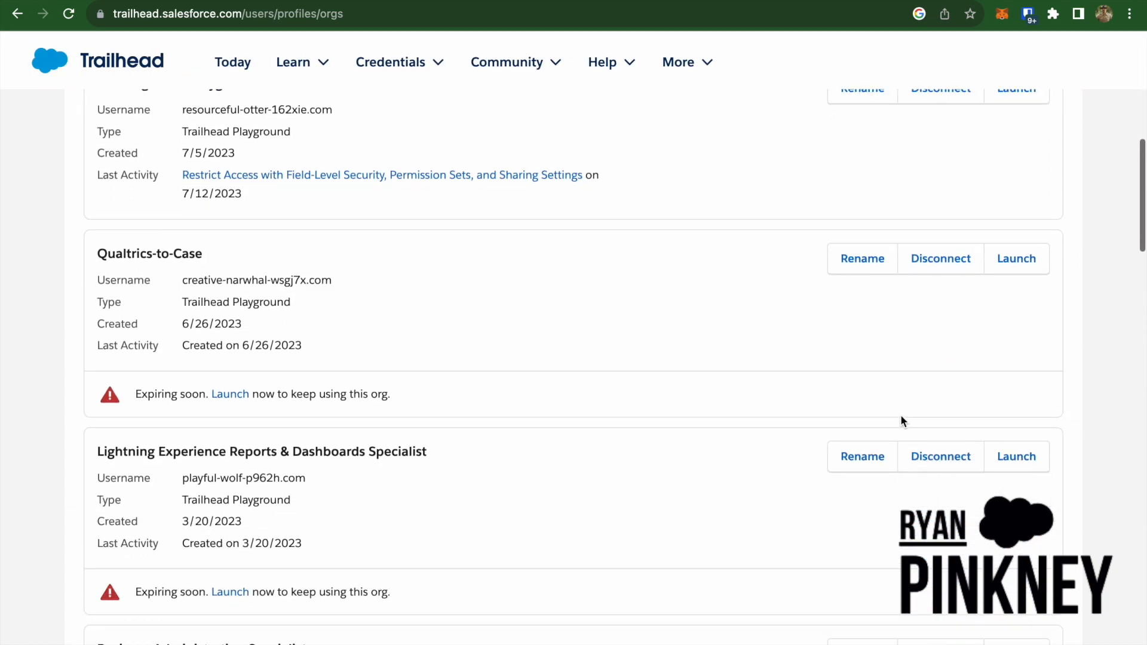
scroll("down", 3)
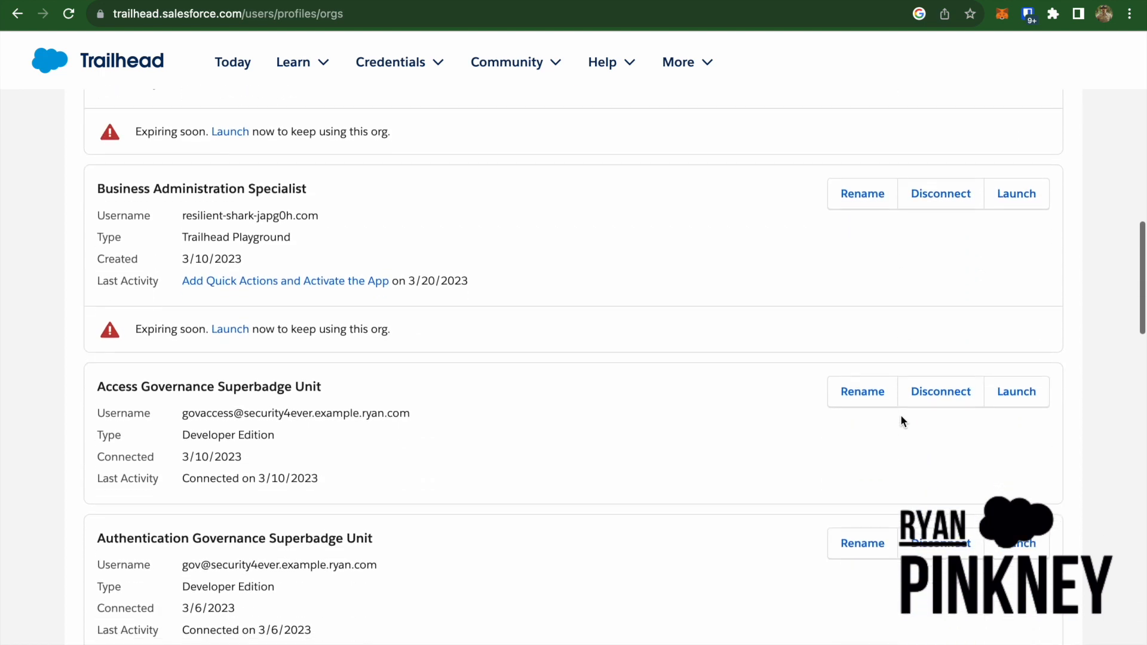
scroll("down", 3)
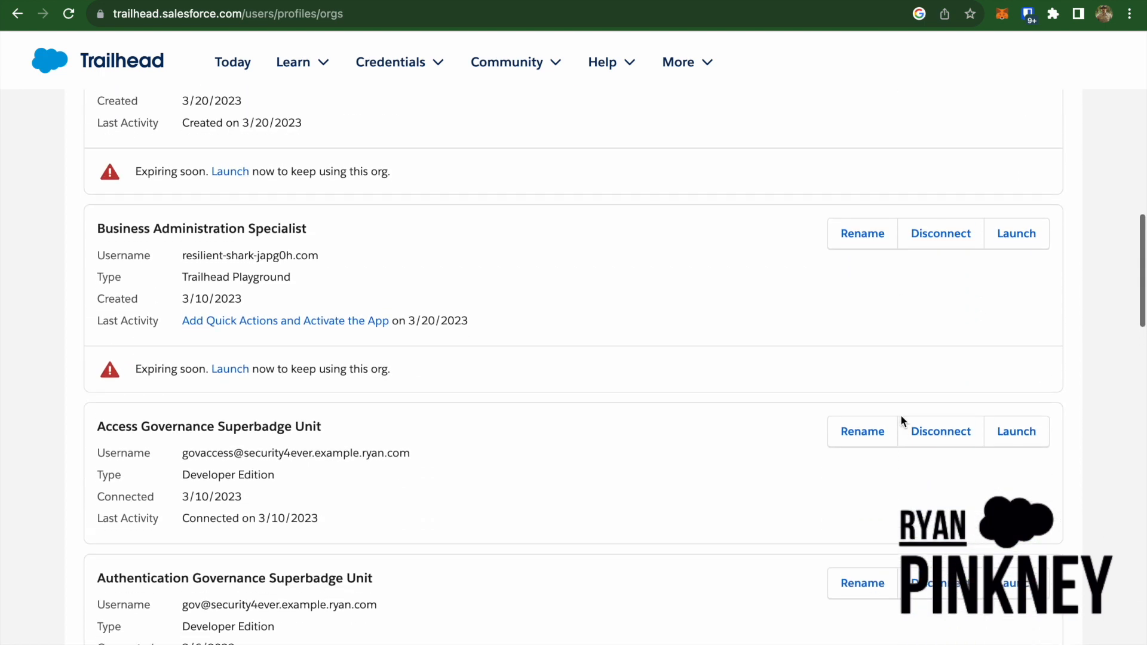
scroll("up", 3)
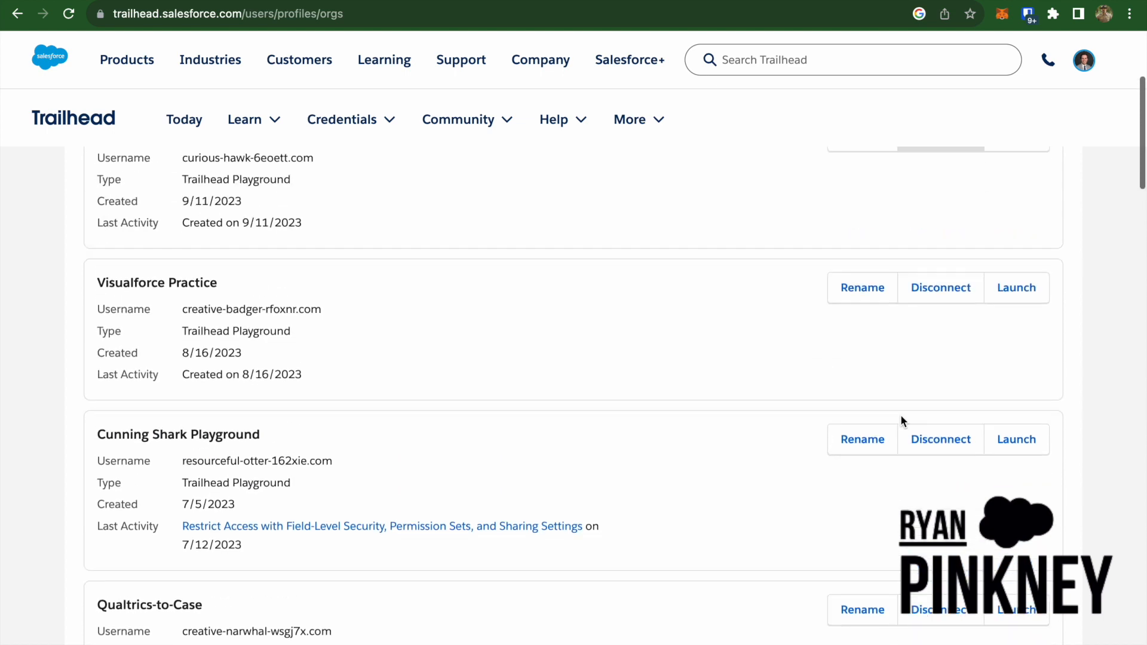
scroll("up", 3)
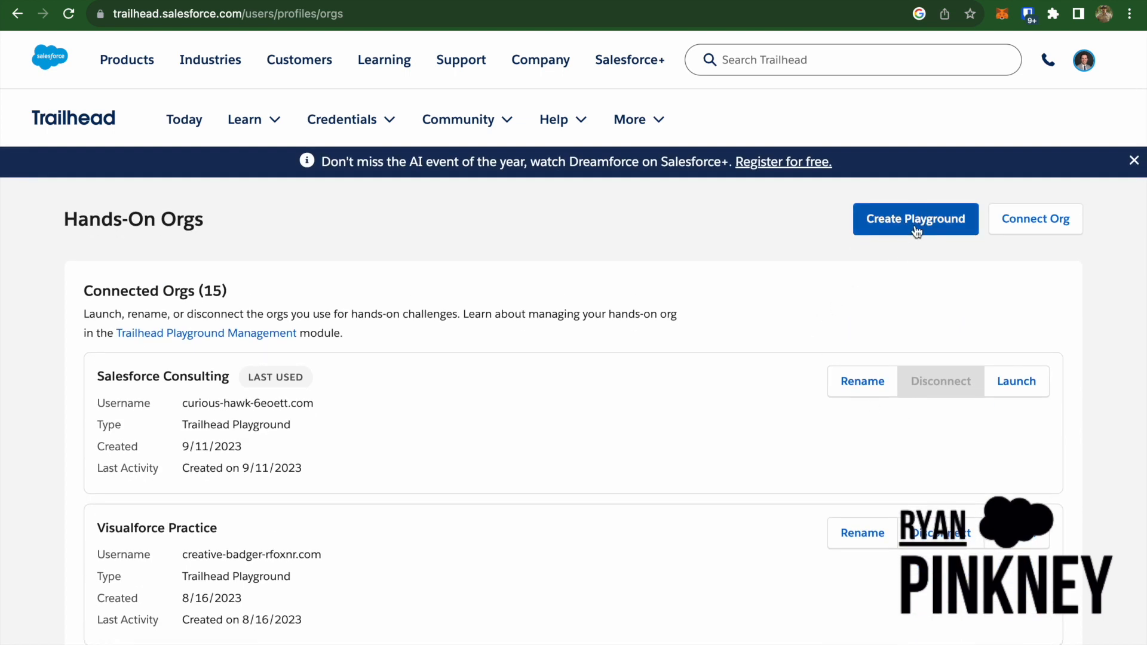
left_click(915, 218)
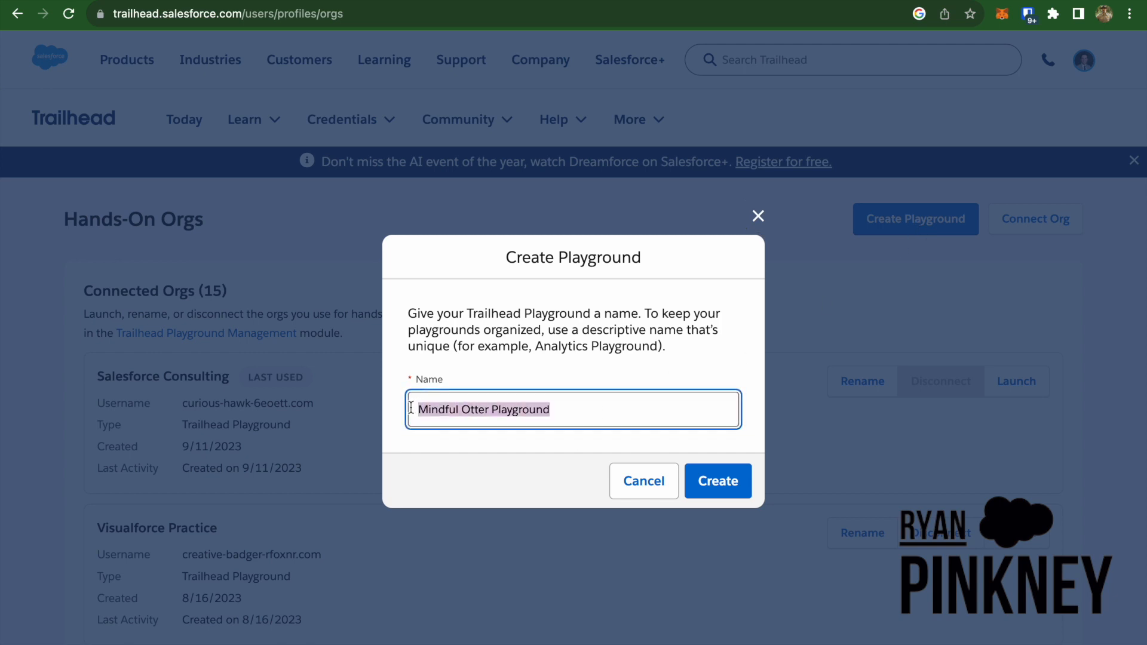
mouse_move(597, 468)
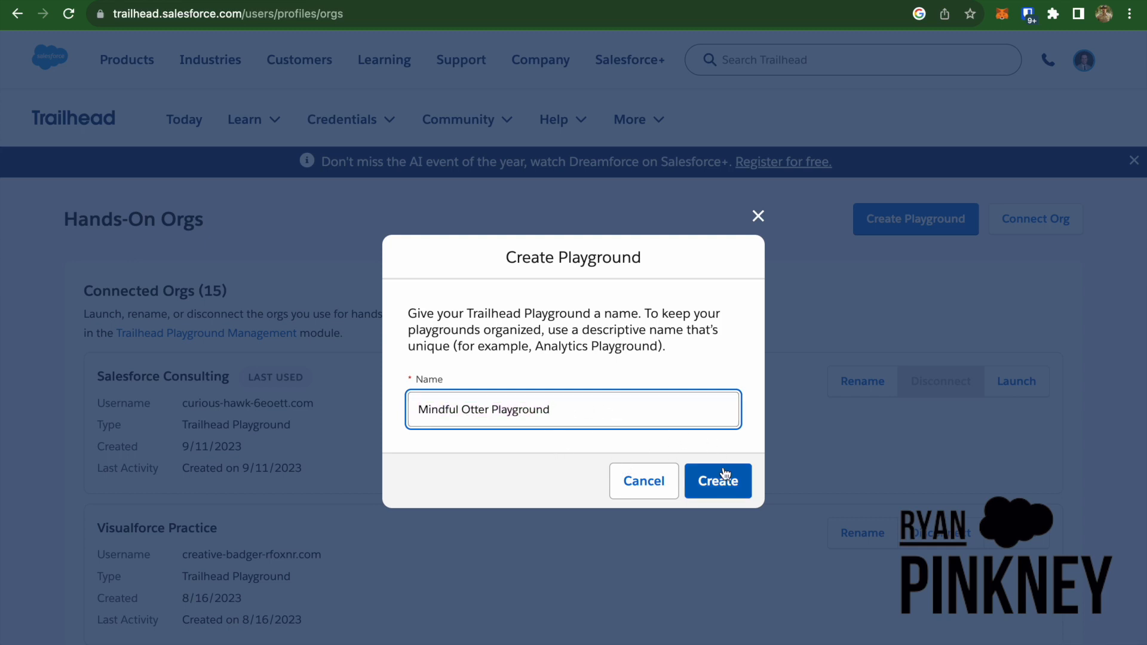
Step: Create the playground with the suggested name 'Mindful Otter Playground'
left_click(717, 481)
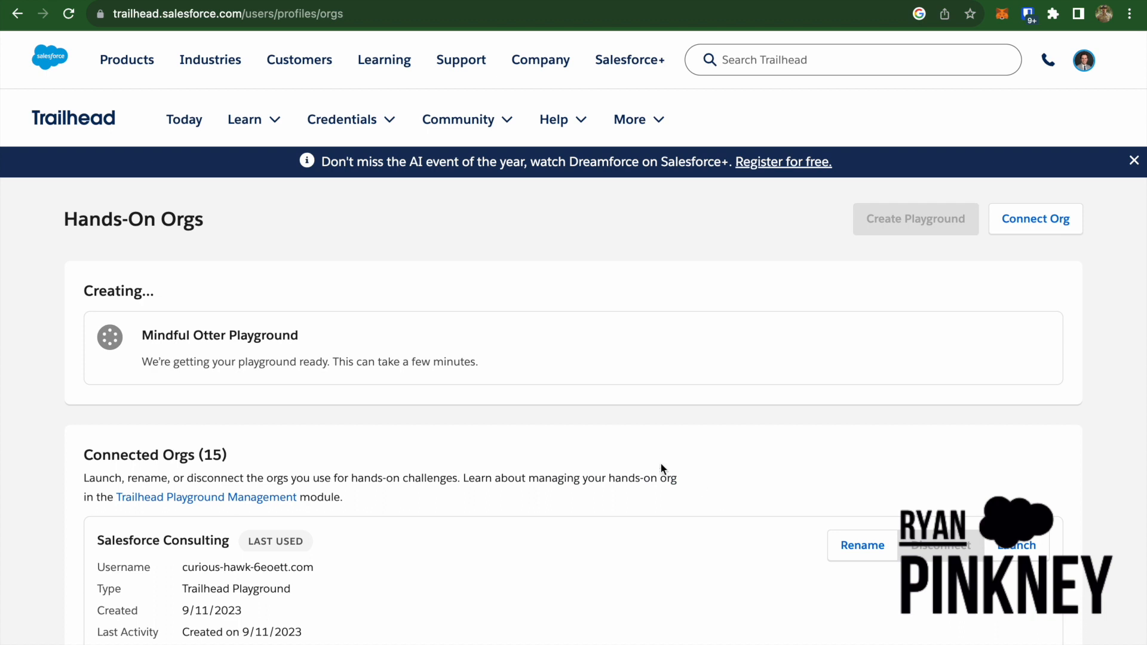
mouse_move(99, 277)
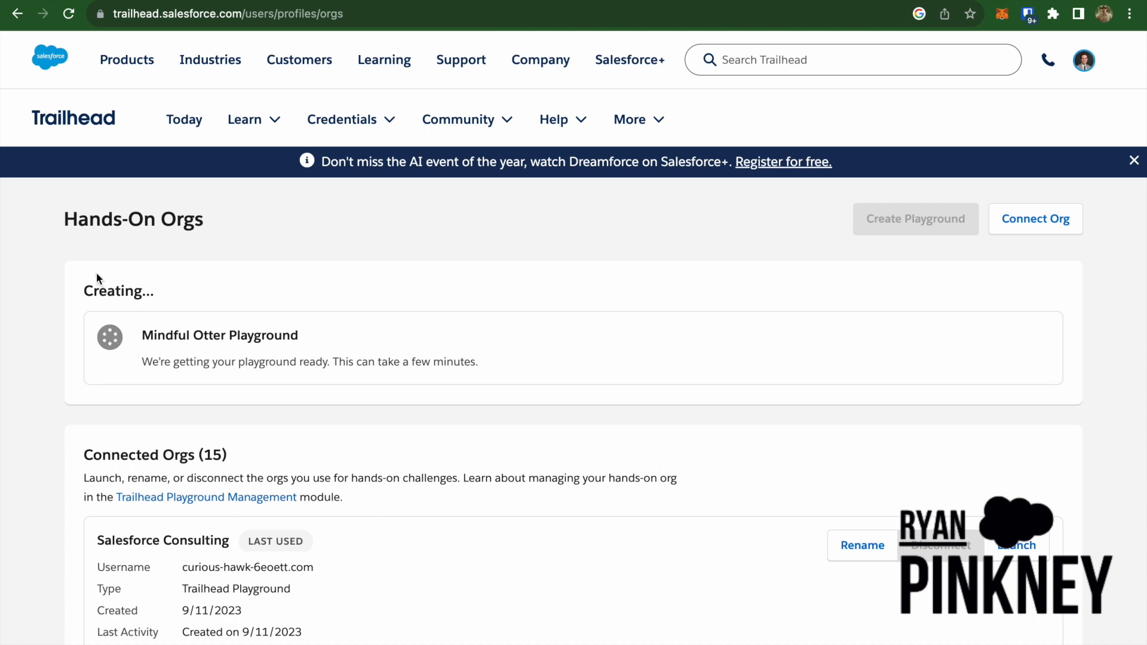
mouse_move(589, 491)
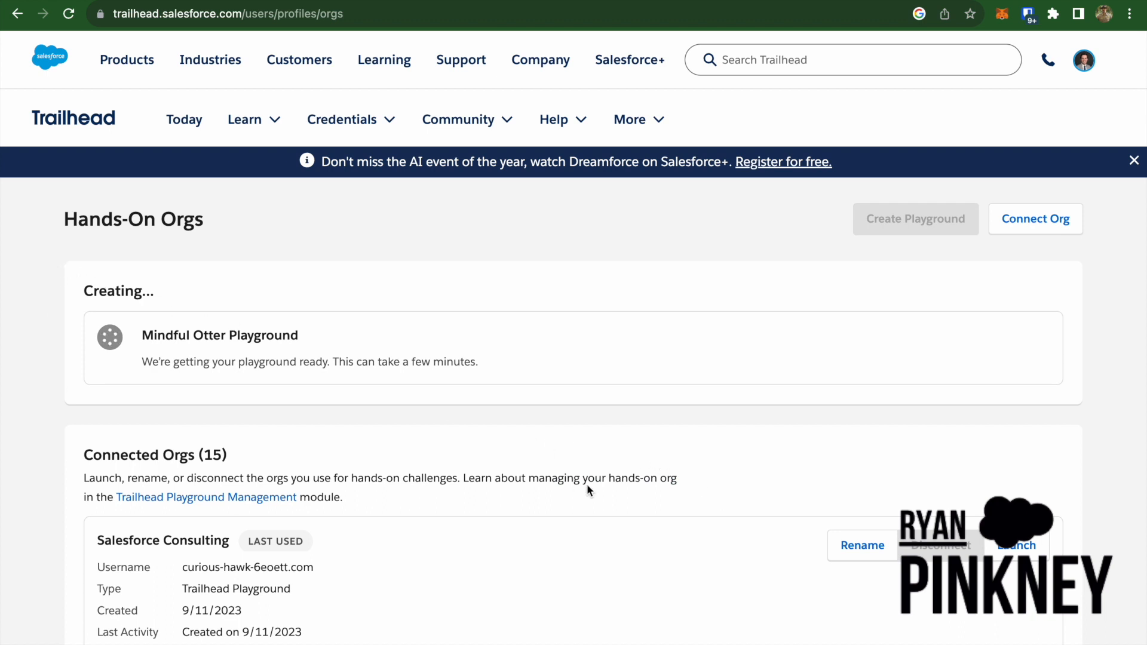
mouse_move(1081, 270)
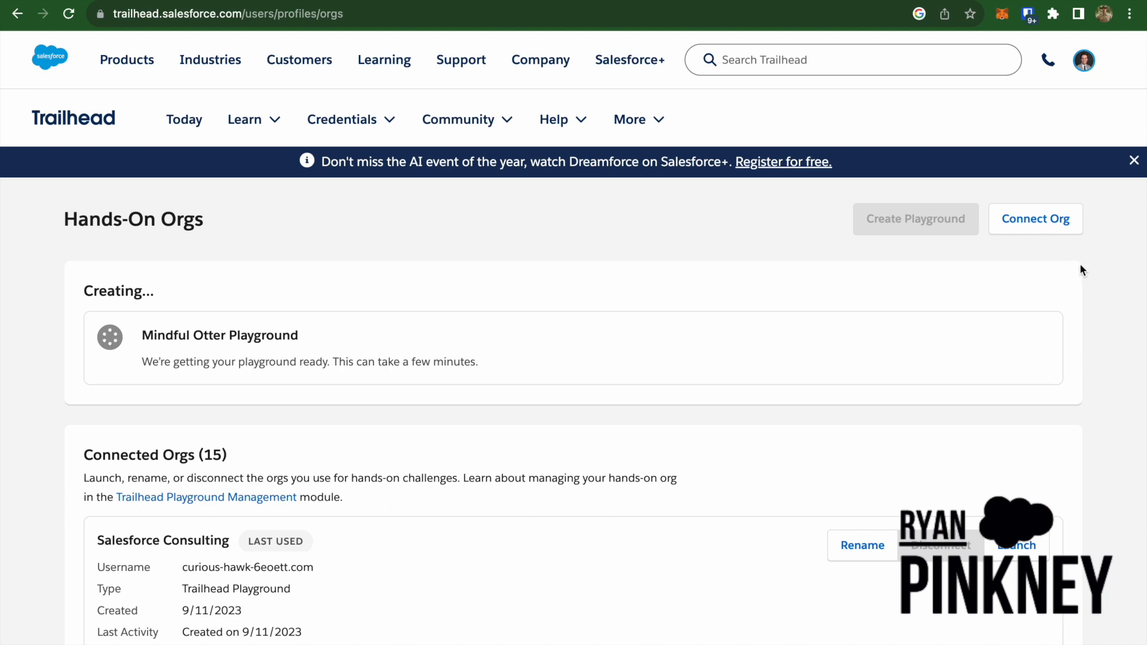
mouse_move(76, 394)
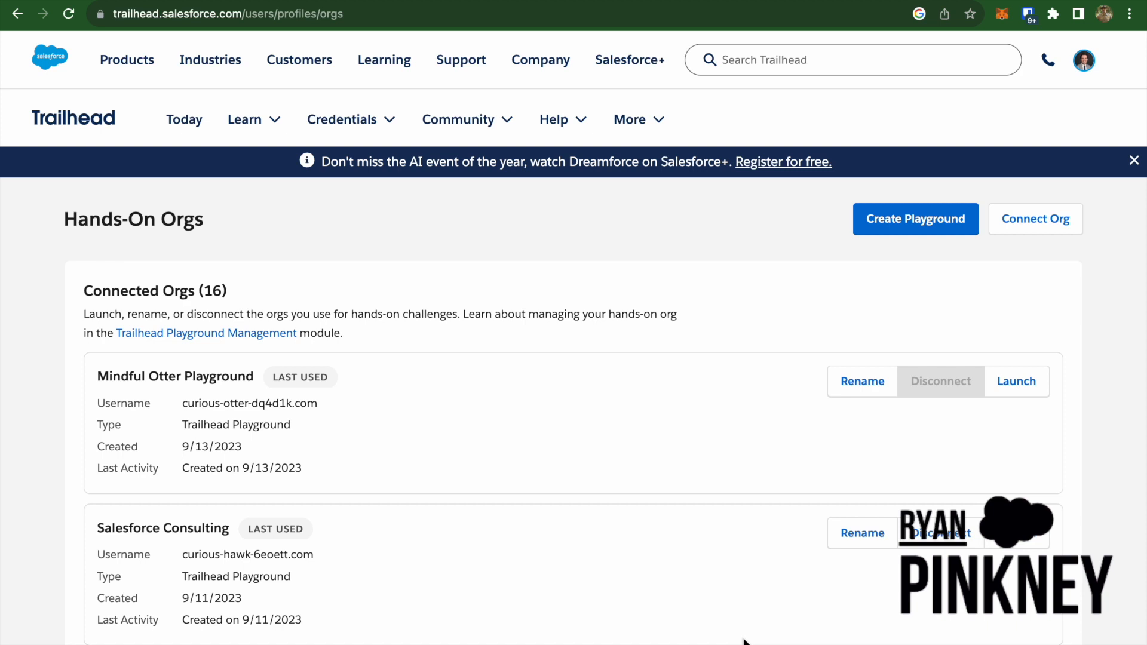
mouse_move(1005, 459)
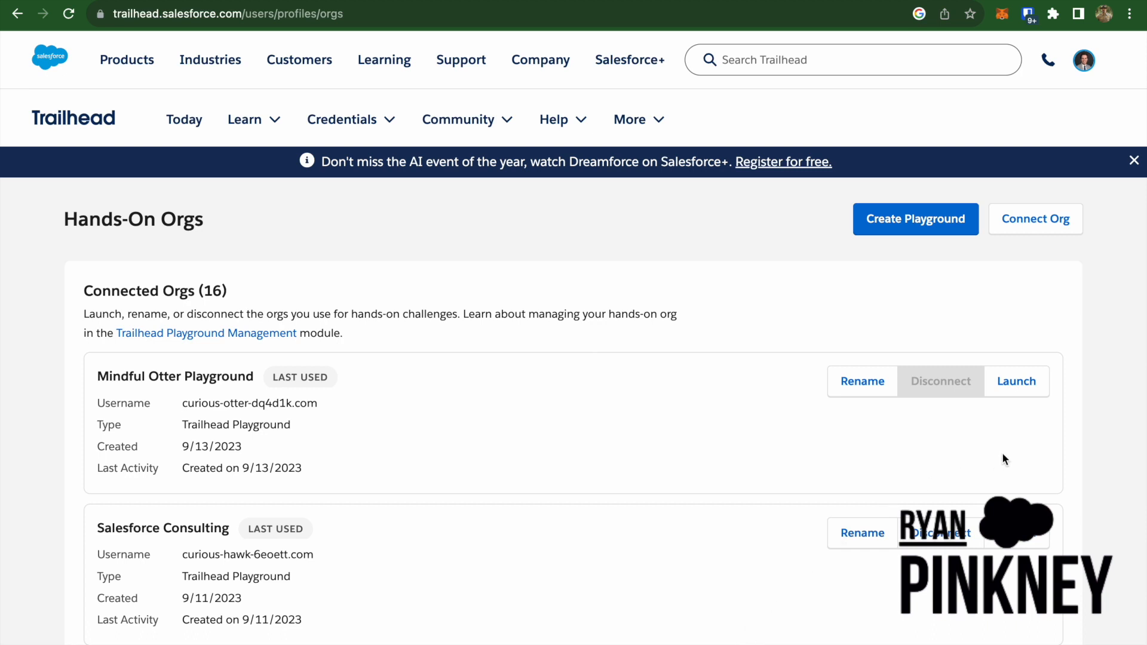
mouse_move(1016, 381)
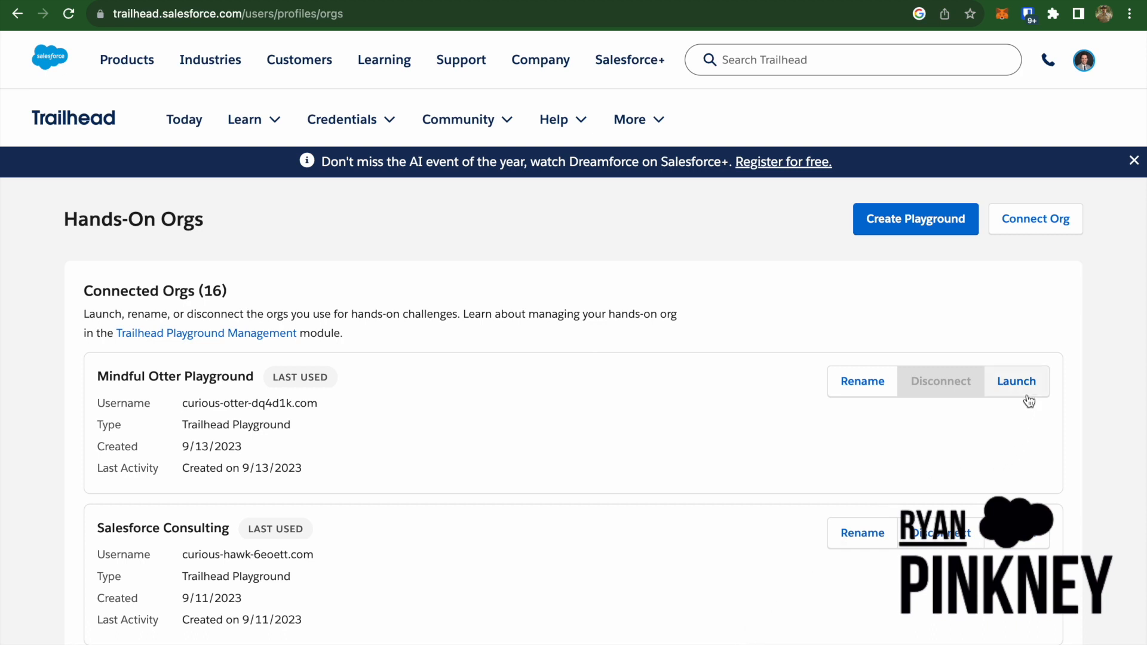
Step: Launch Mindful Otter Playground from its Connected Orgs card
left_click(1016, 382)
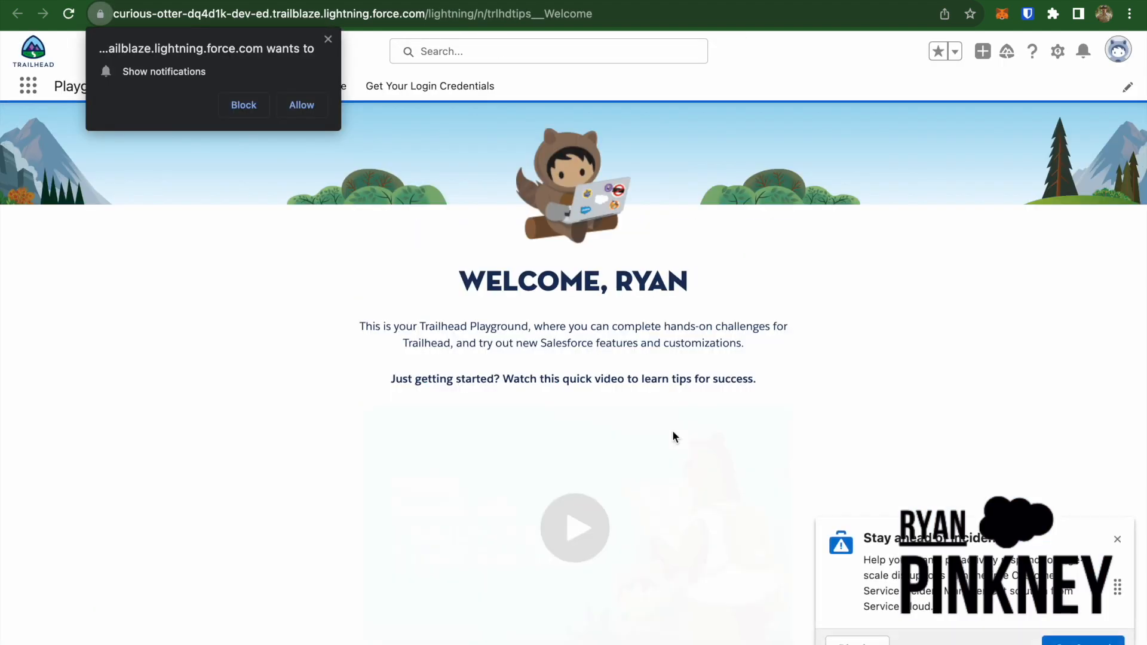
mouse_move(214, 147)
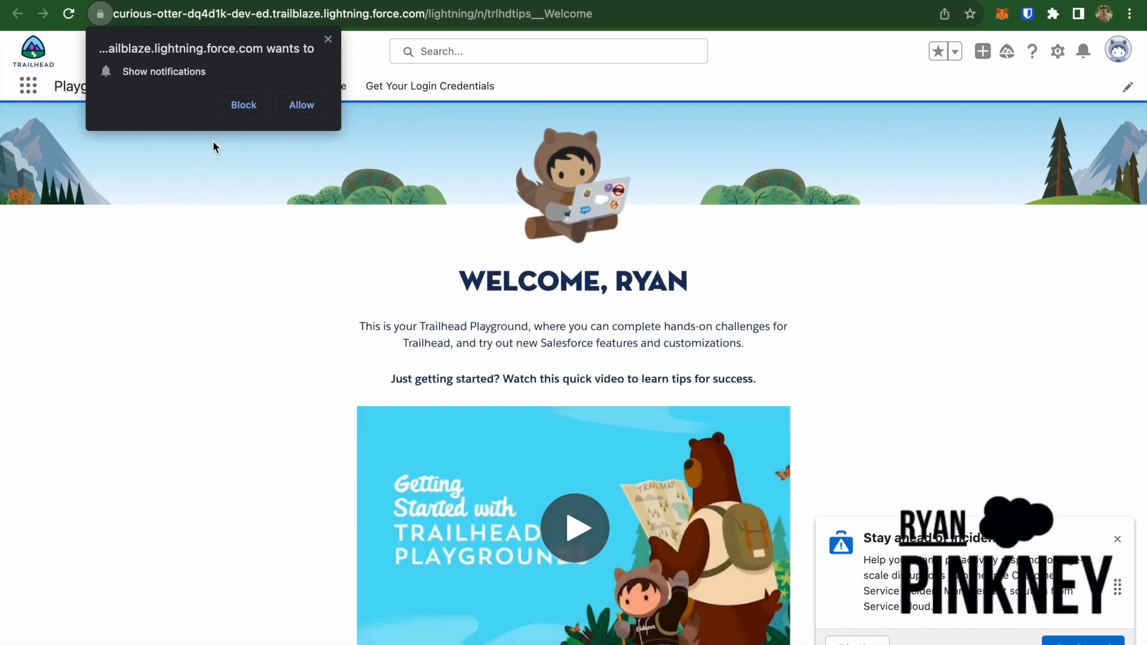
Step: Dismiss the browser's Show notifications popup on the Welcome page
left_click(243, 105)
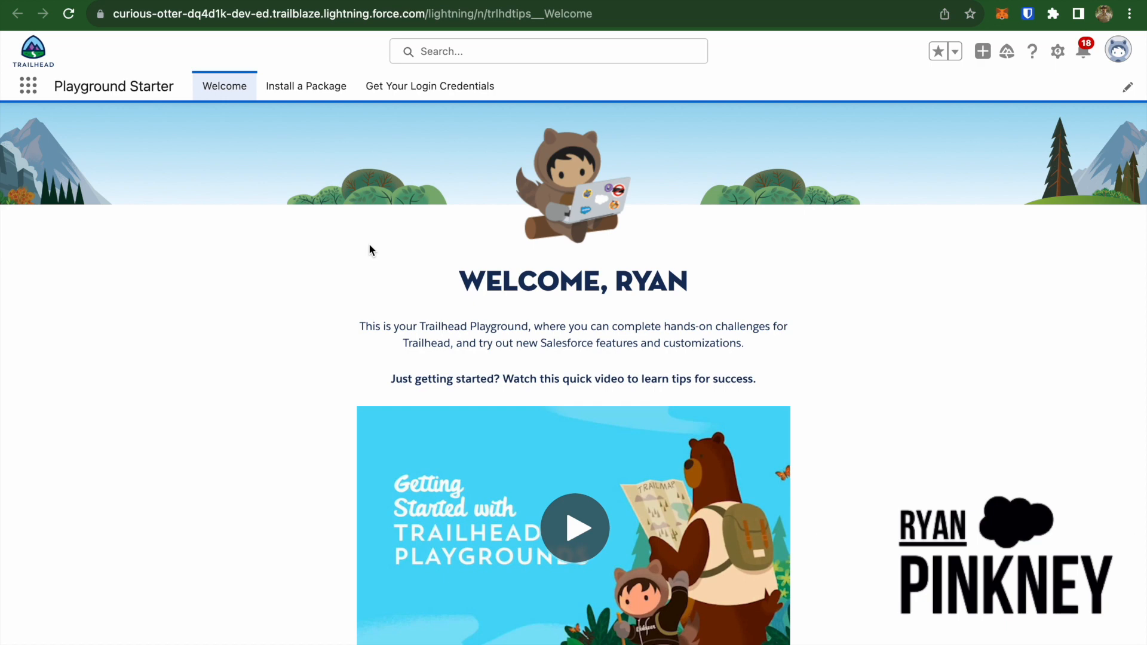
mouse_move(306, 85)
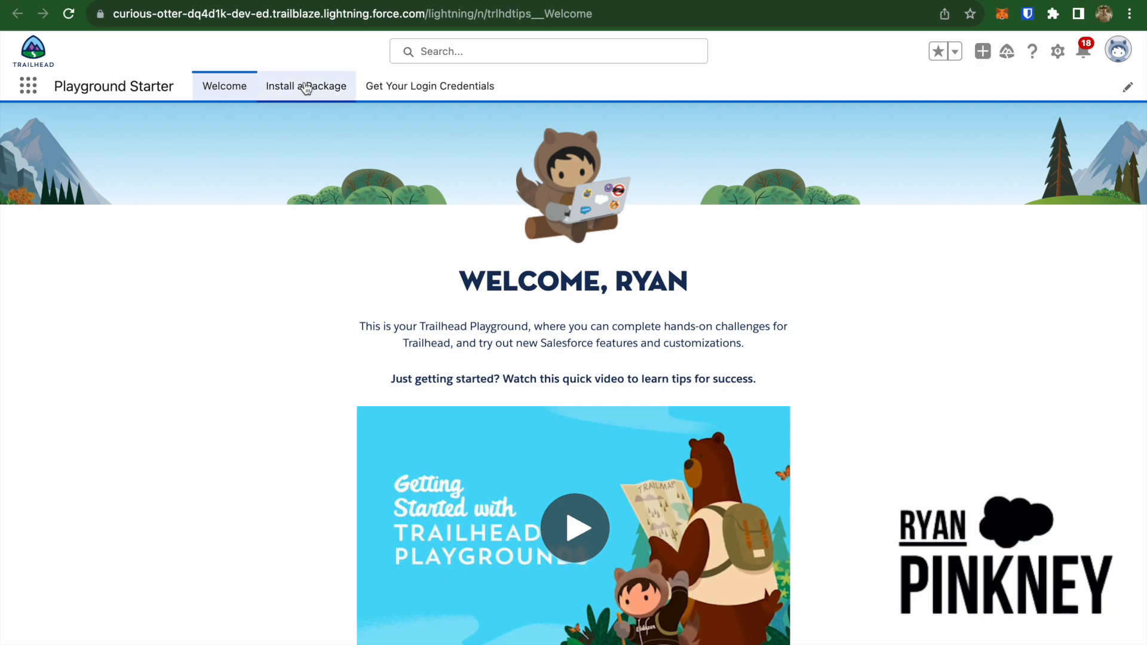
Step: Switch to the Install a Package tab of Playground Starter
left_click(306, 85)
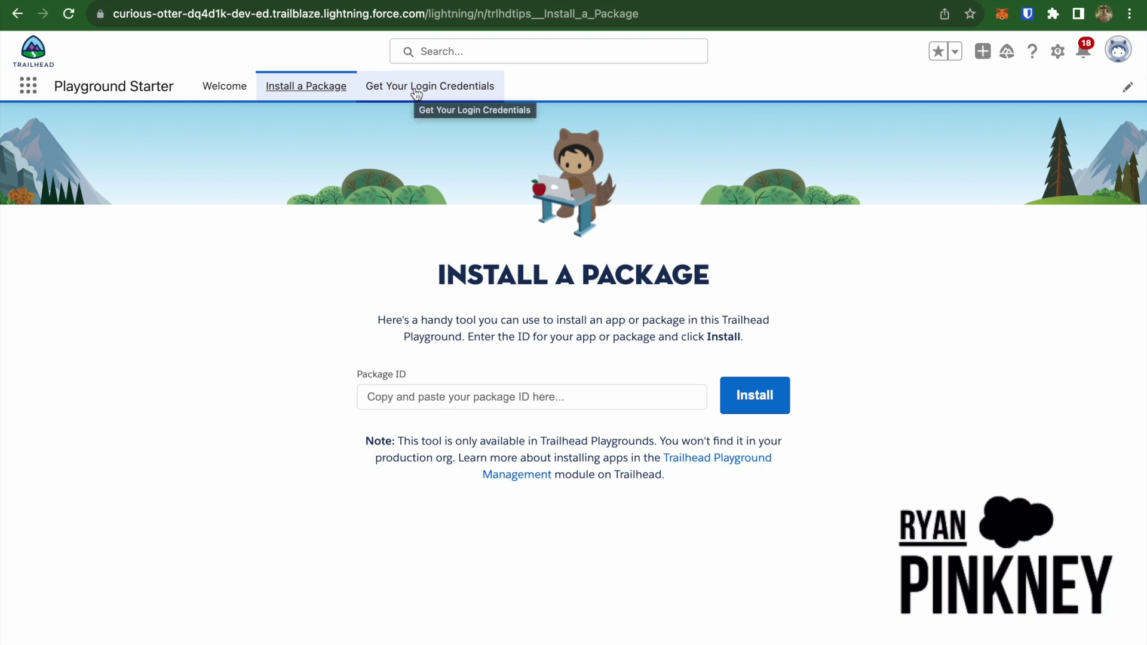
mouse_move(361, 314)
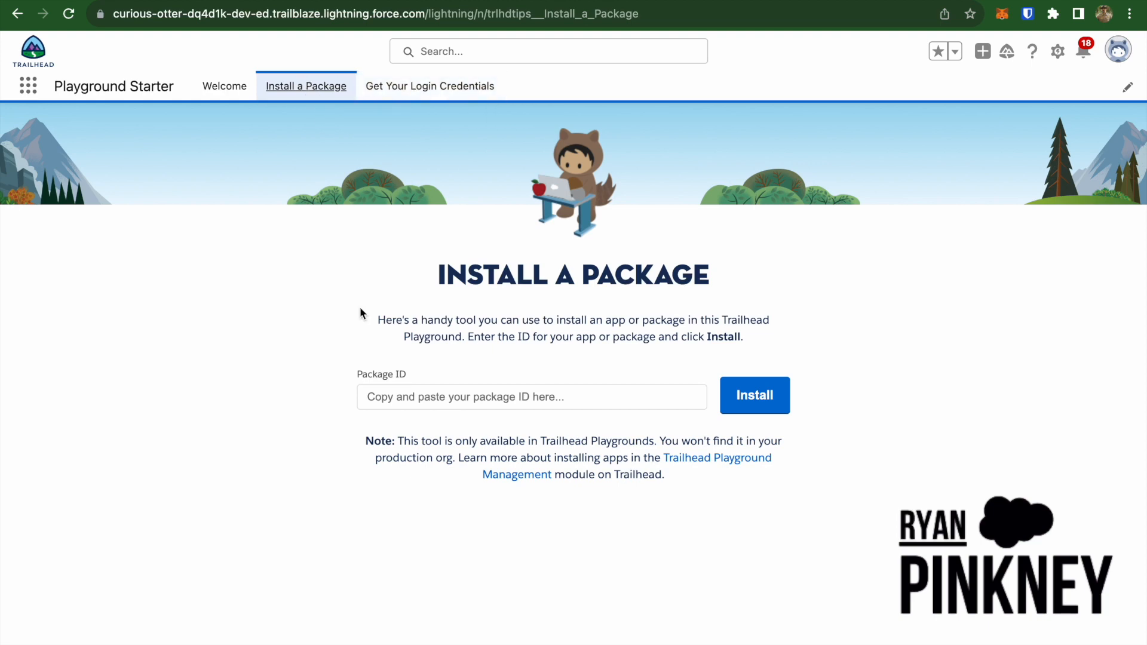
mouse_move(365, 352)
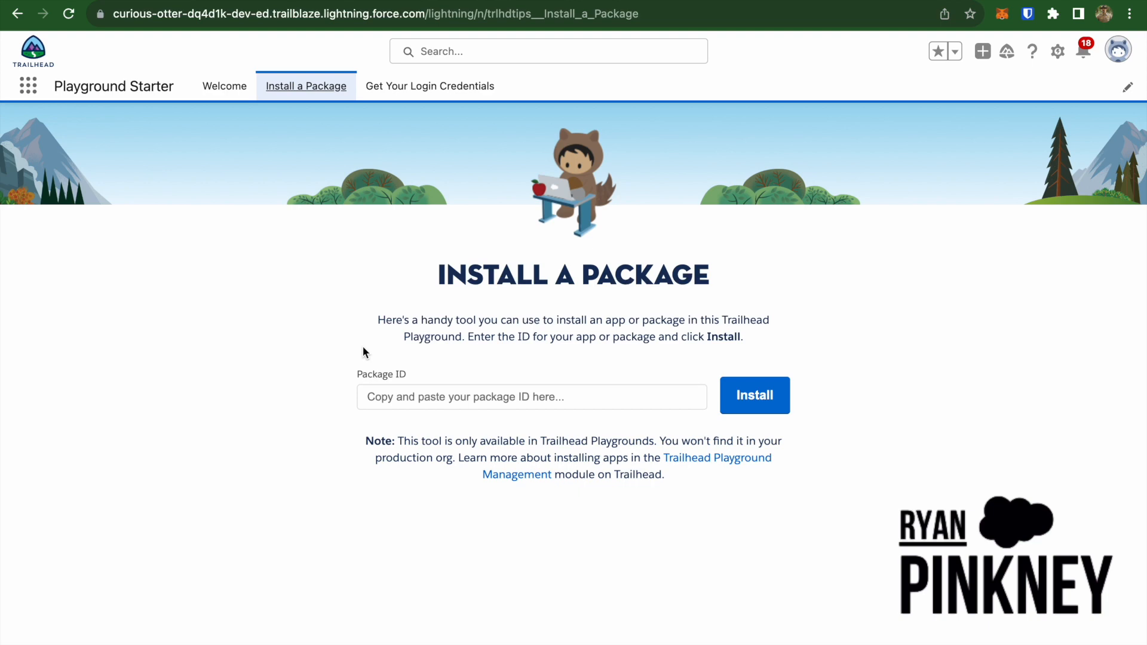
mouse_move(400, 291)
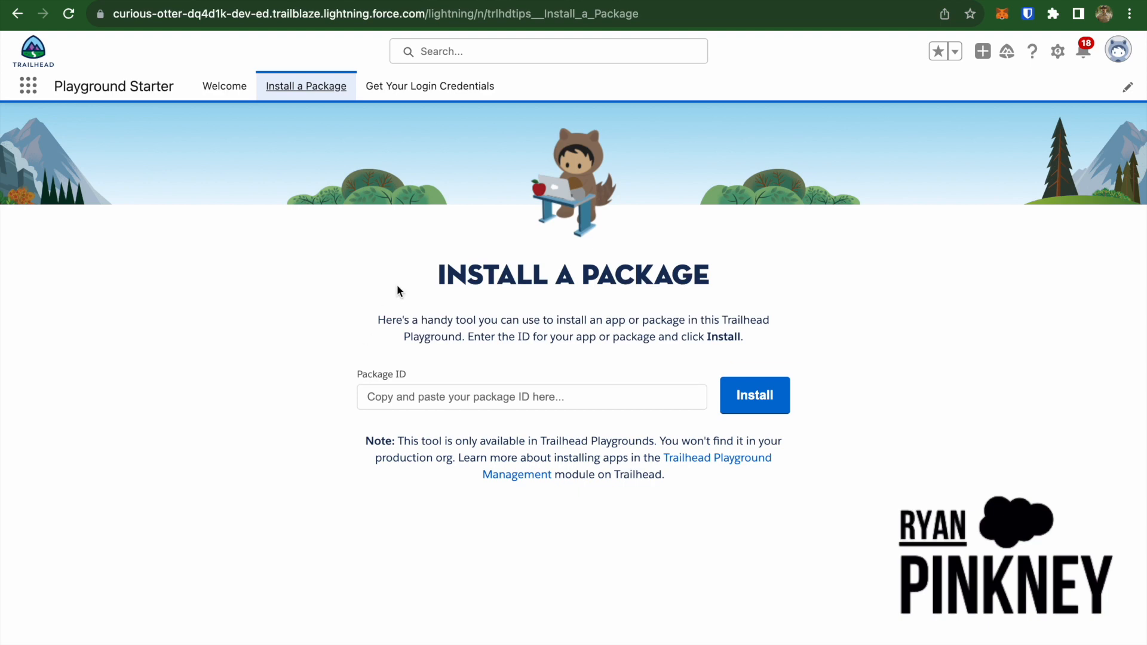
Step: Switch to the Get Your Login Credentials tab of Playground Starter
left_click(430, 85)
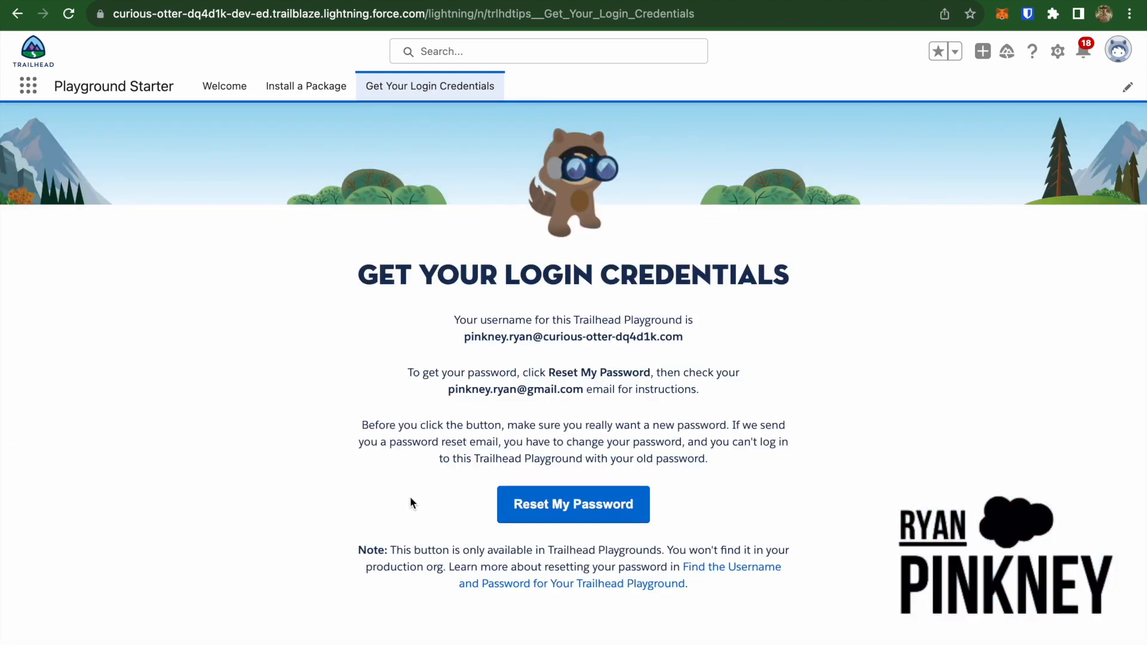
mouse_move(437, 282)
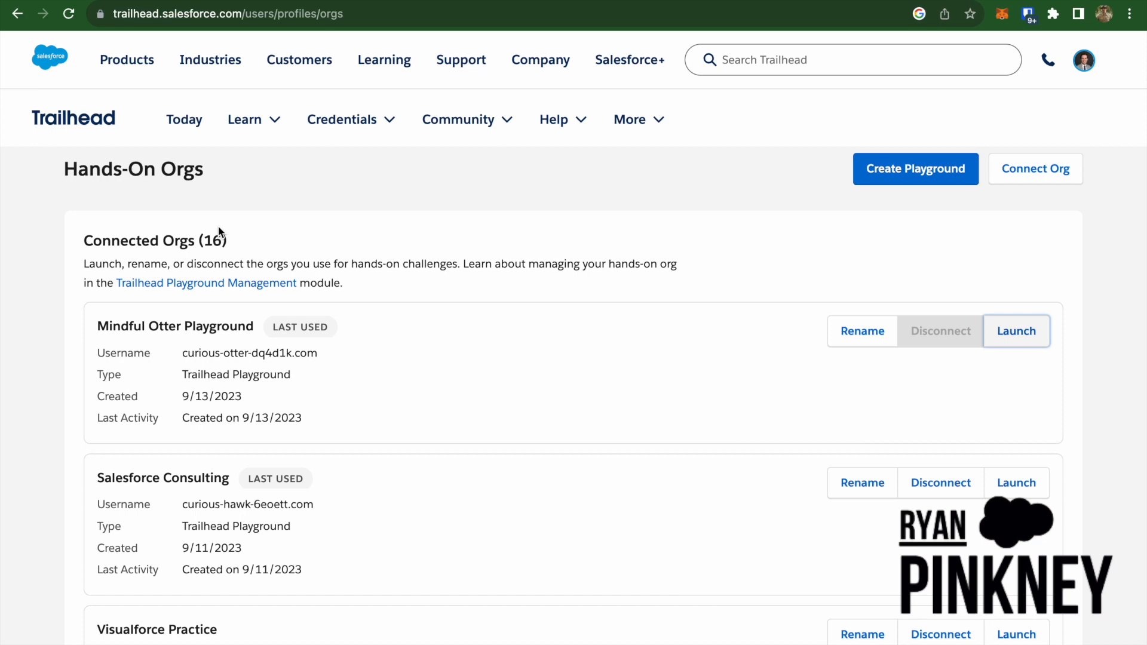
Step: Scroll the Connected Orgs list, showing 16 orgs with Mindful Otter Playground last used
scroll("down", 3)
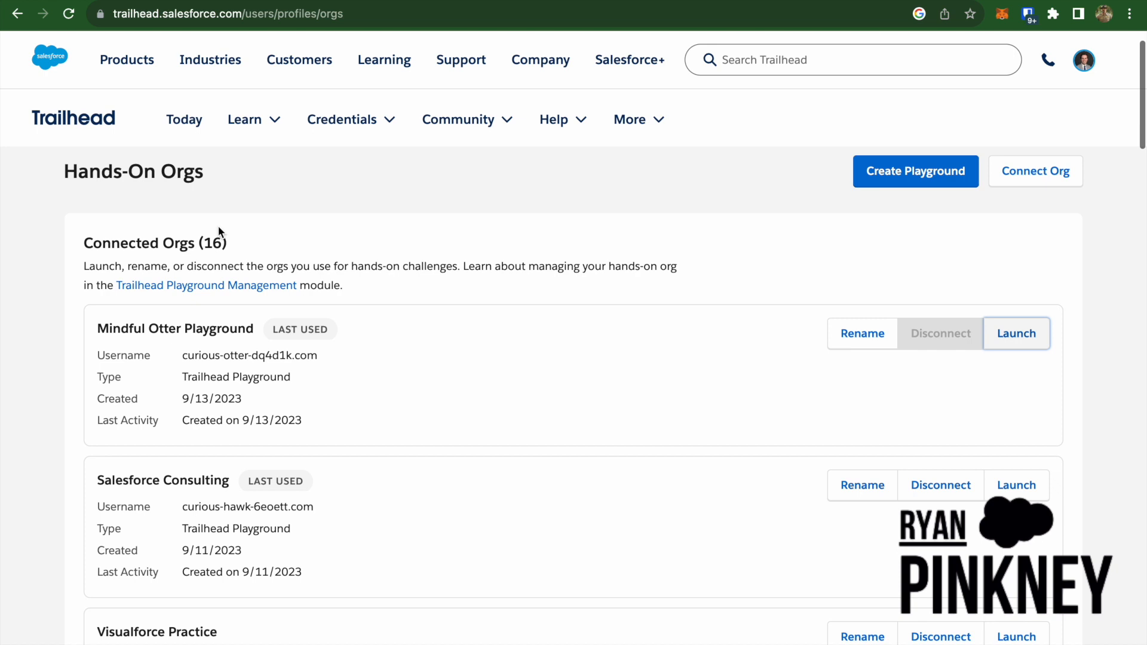
scroll("down", 3)
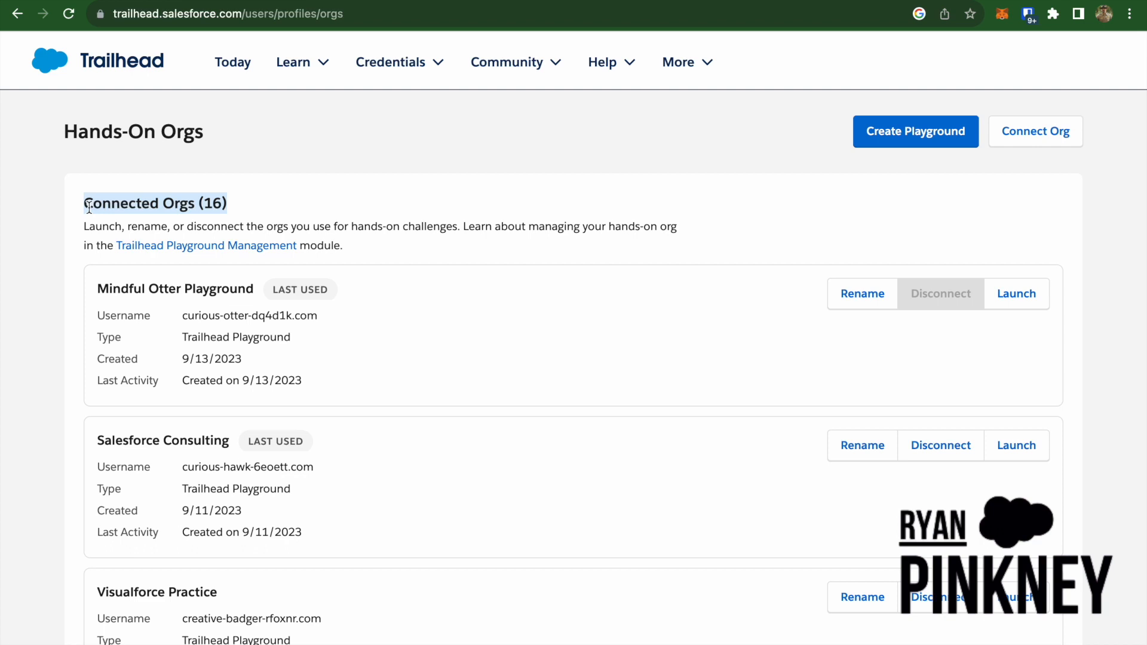
scroll("up", 3)
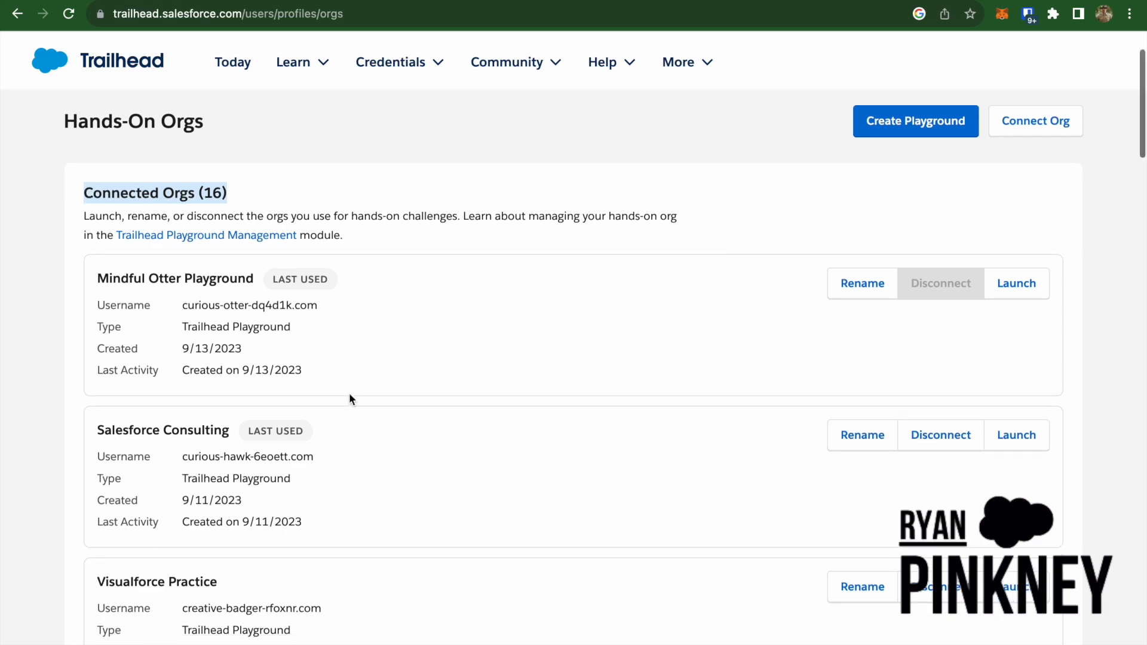
scroll("down", 3)
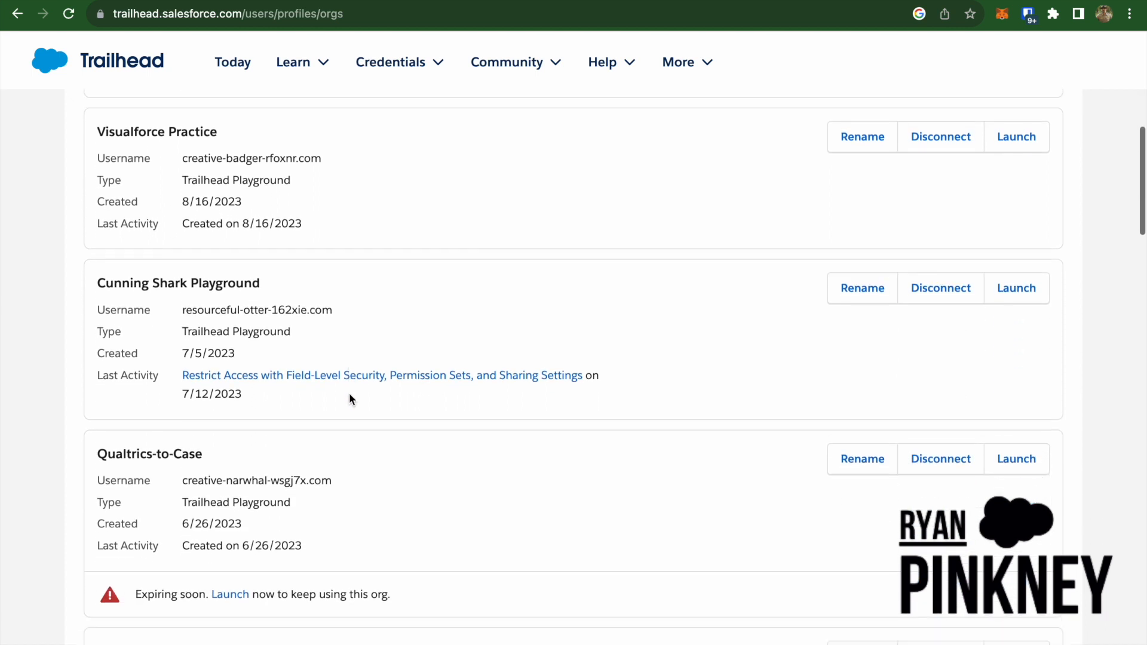
scroll("down", 3)
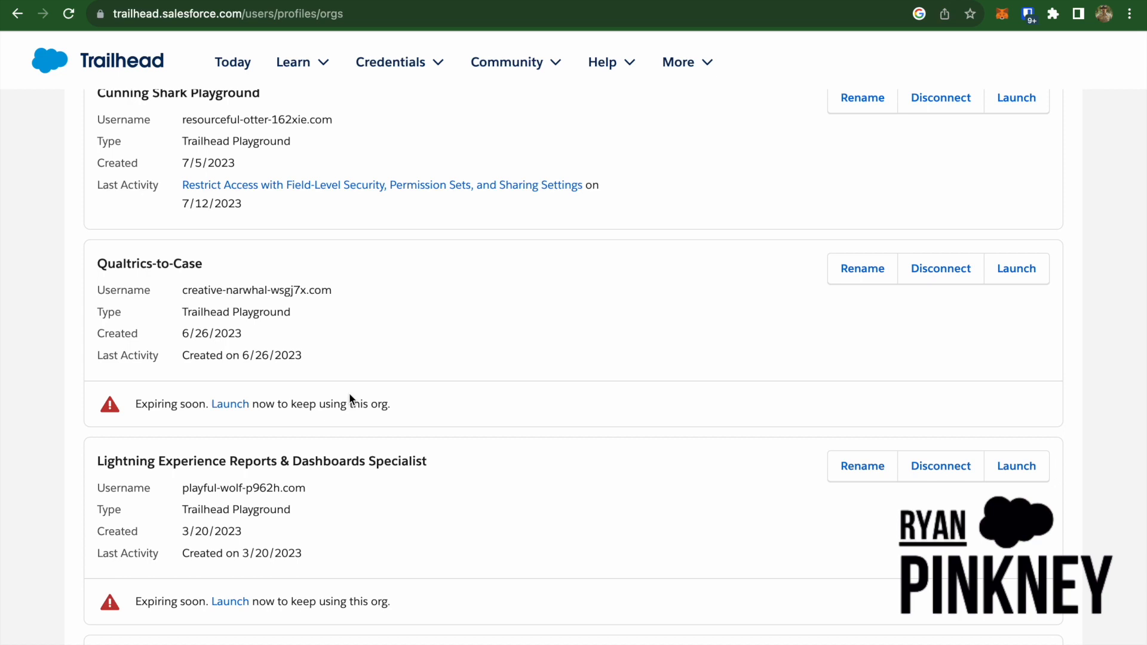
scroll("down", 3)
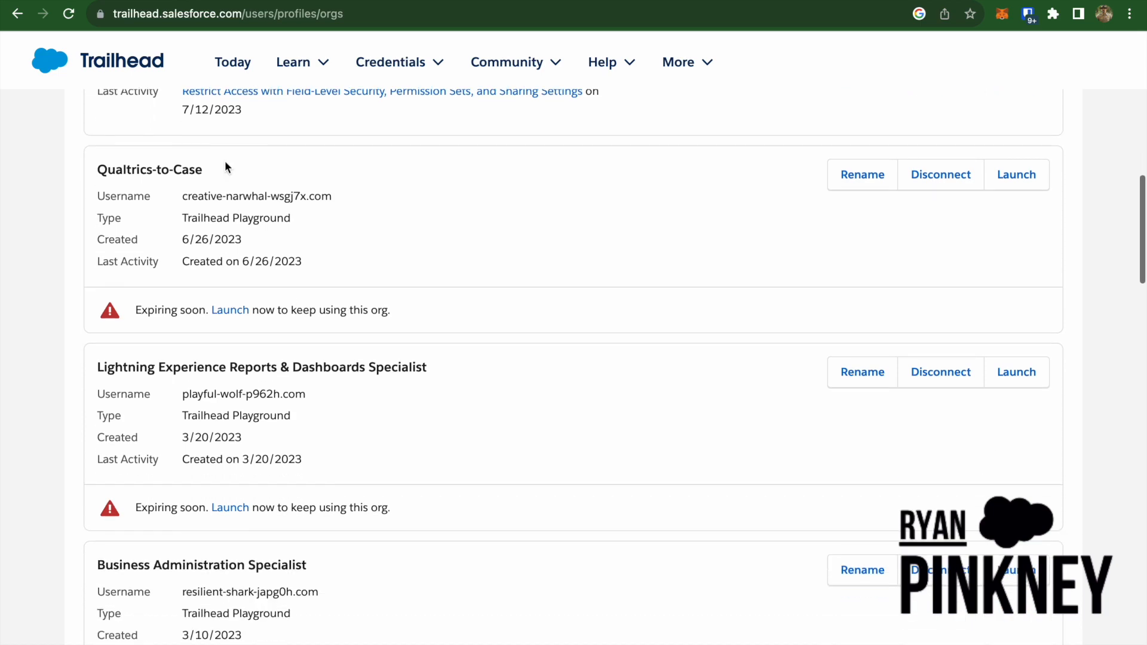
scroll("down", 3)
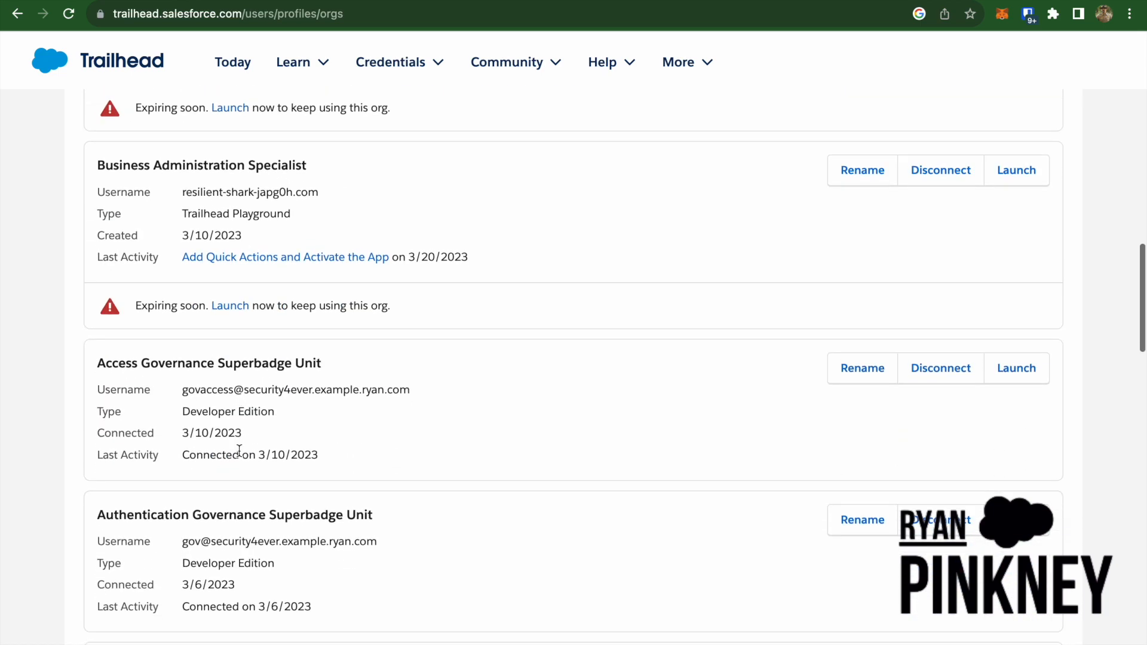
scroll("down", 3)
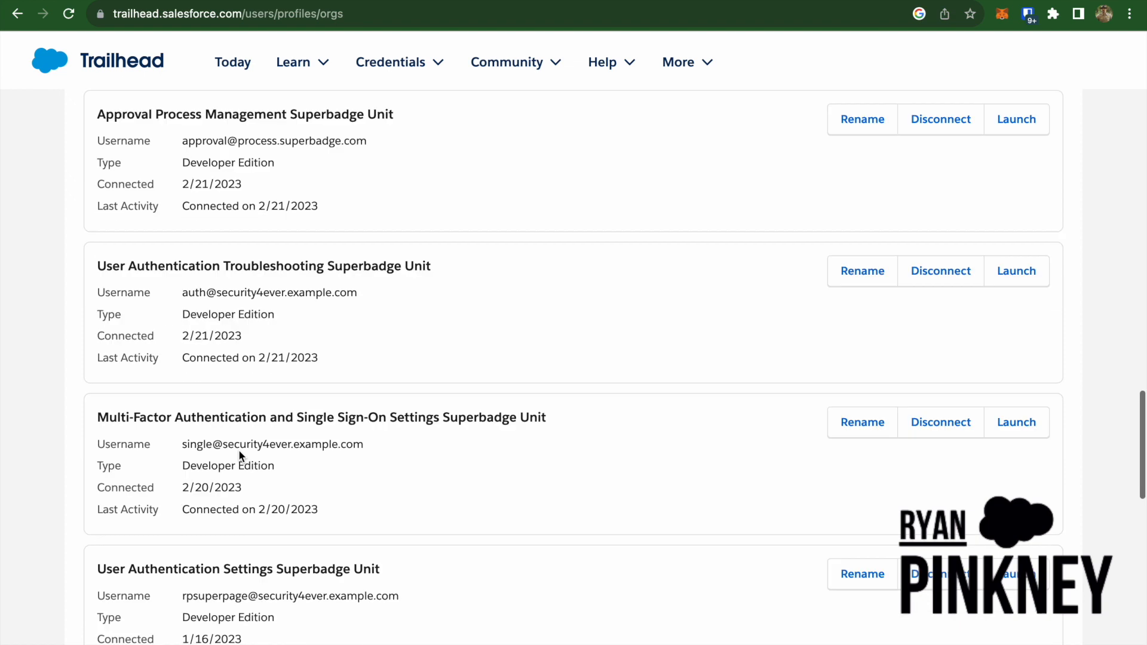
scroll("down", 3)
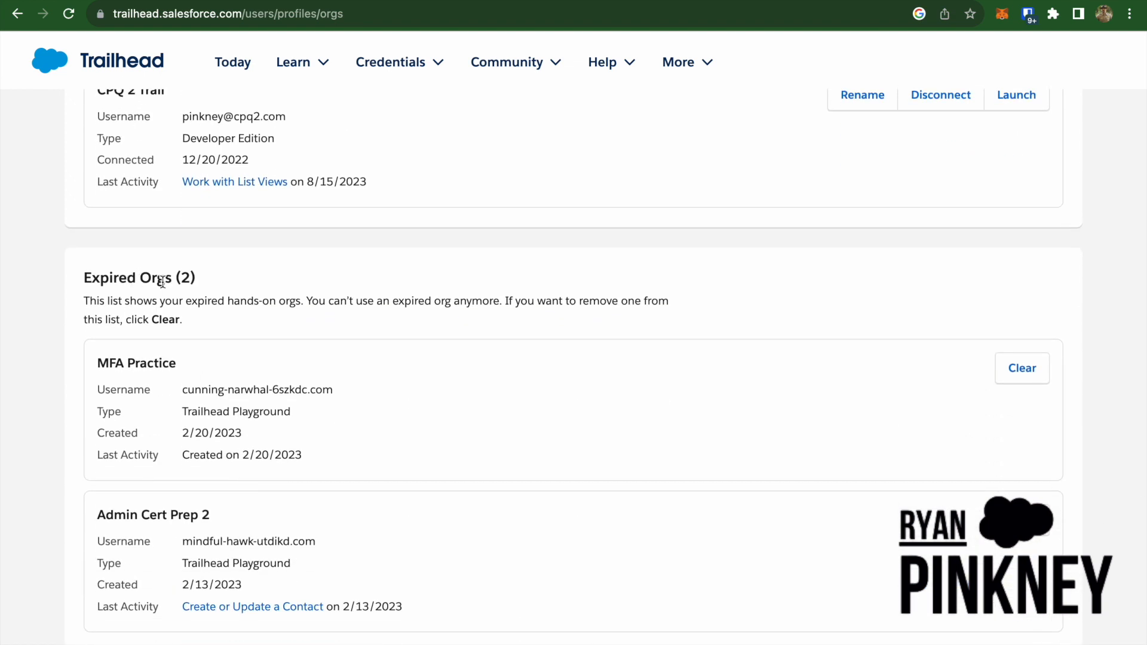
scroll("down", 3)
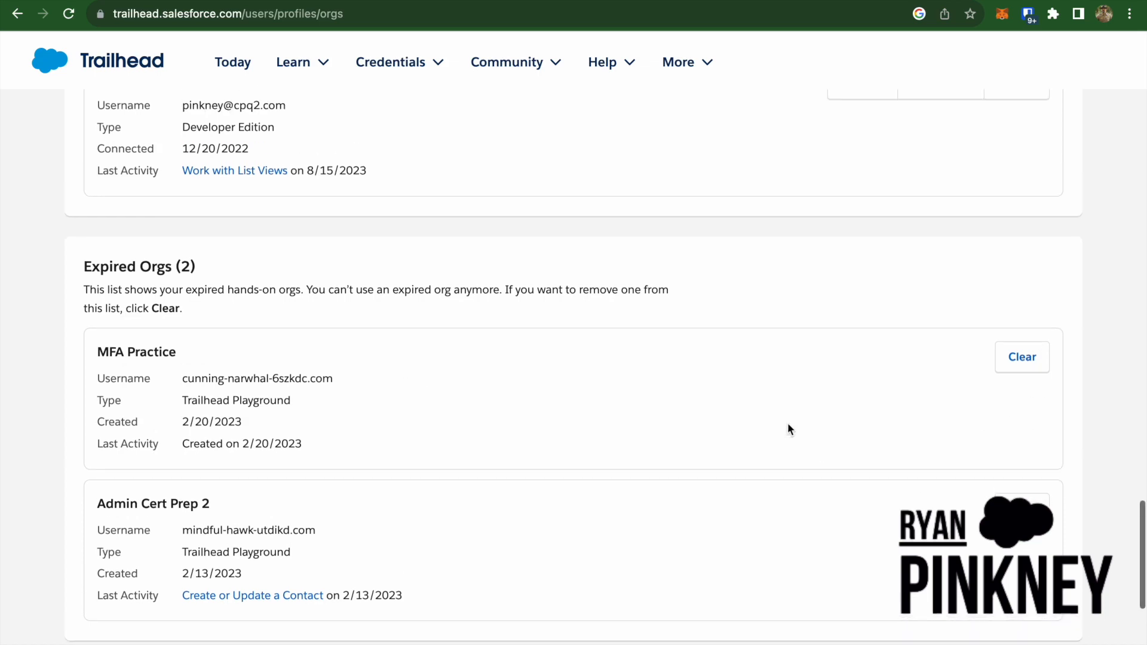
scroll("up", 3)
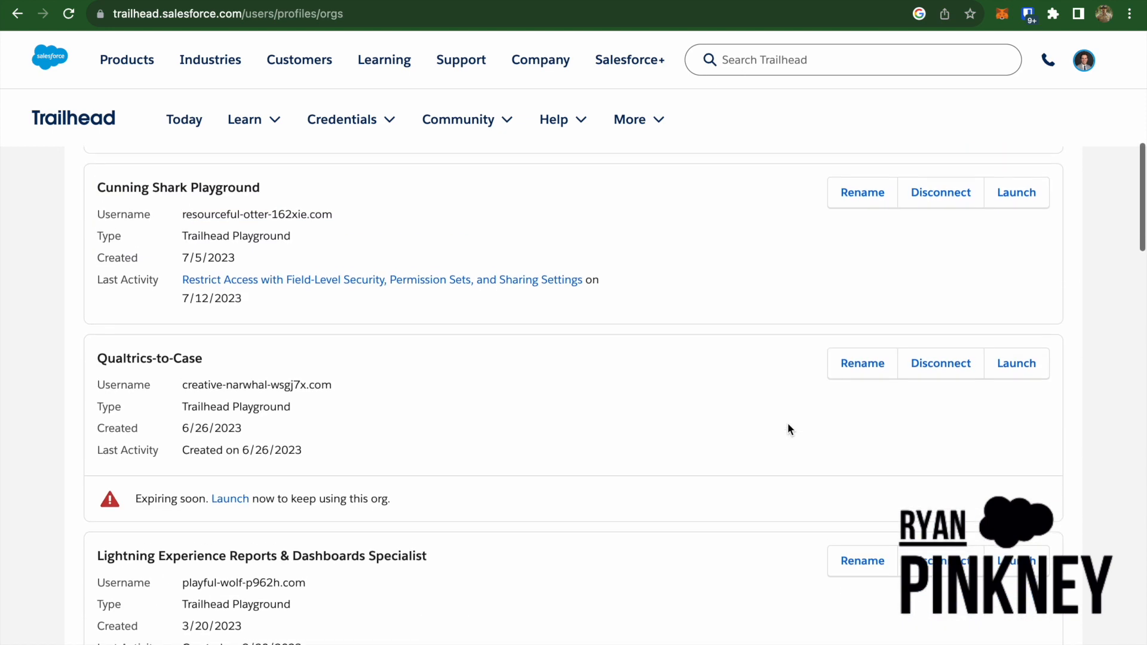
scroll("up", 3)
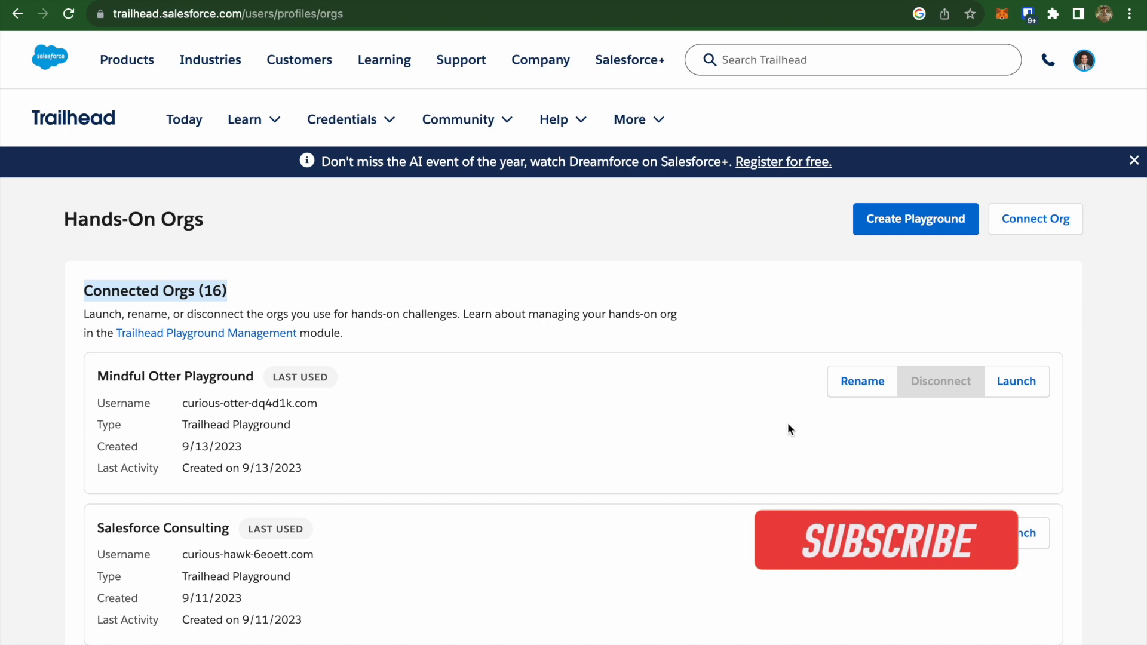
left_click(886, 540)
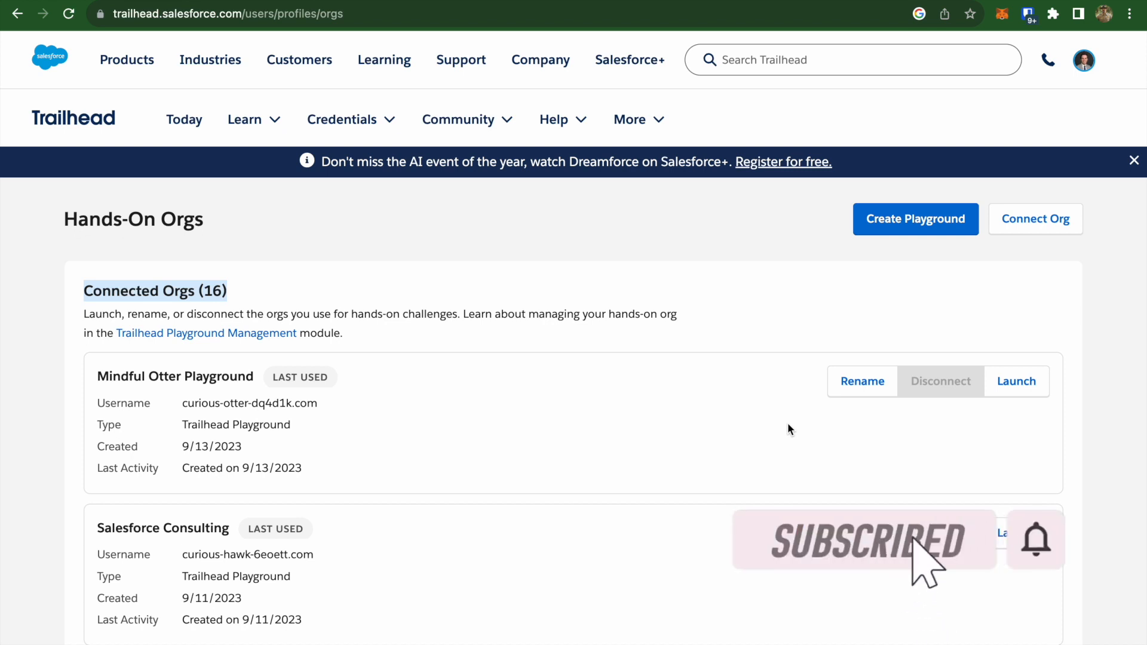